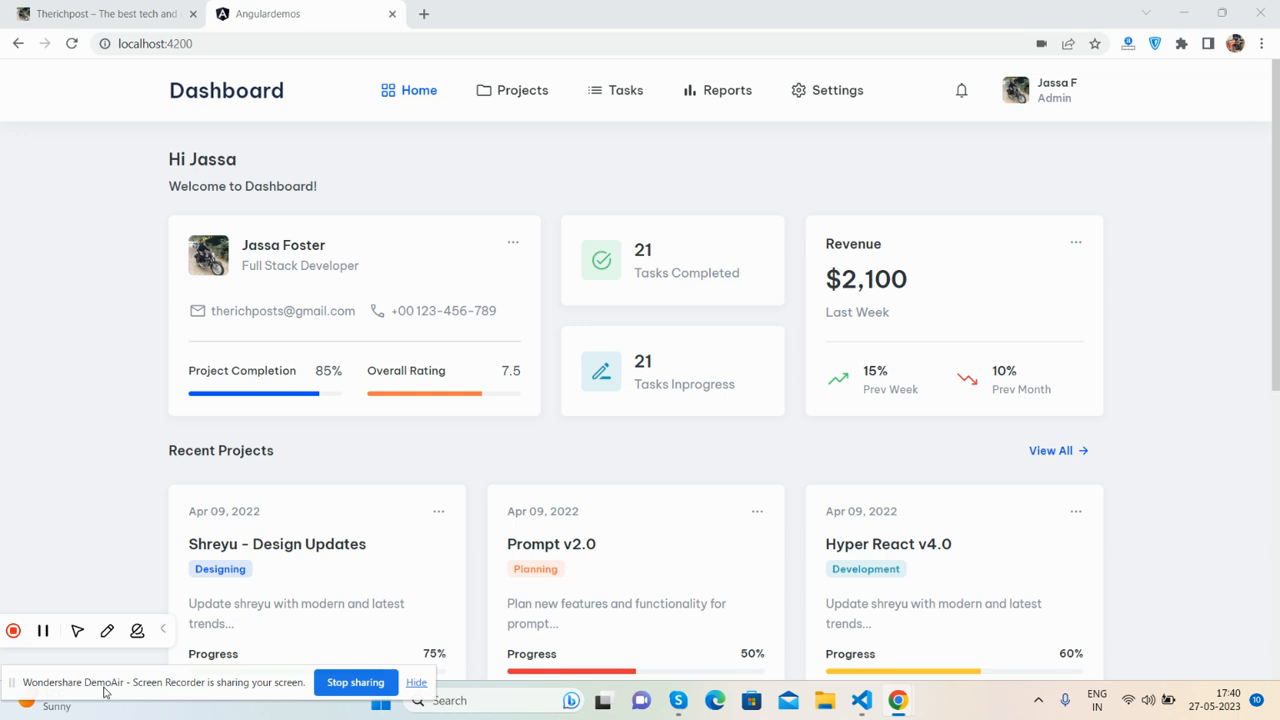
pyautogui.moveTo(80, 120)
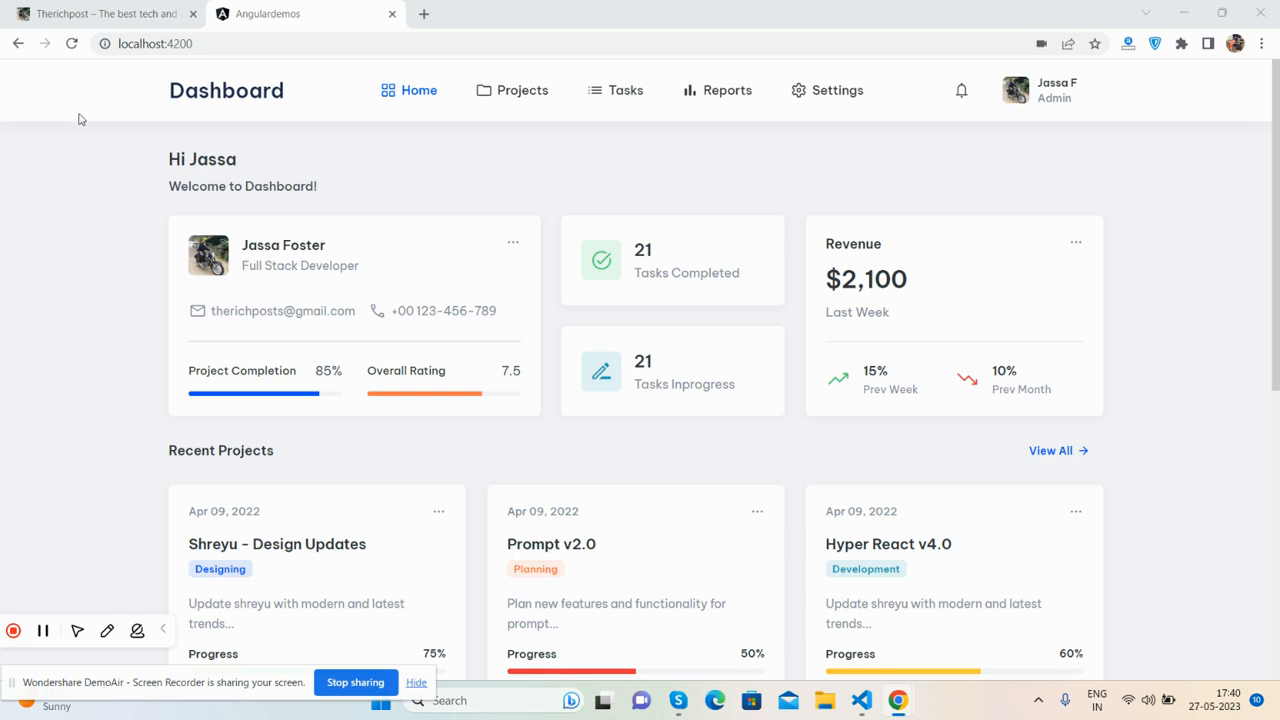
pyautogui.moveTo(816, 114)
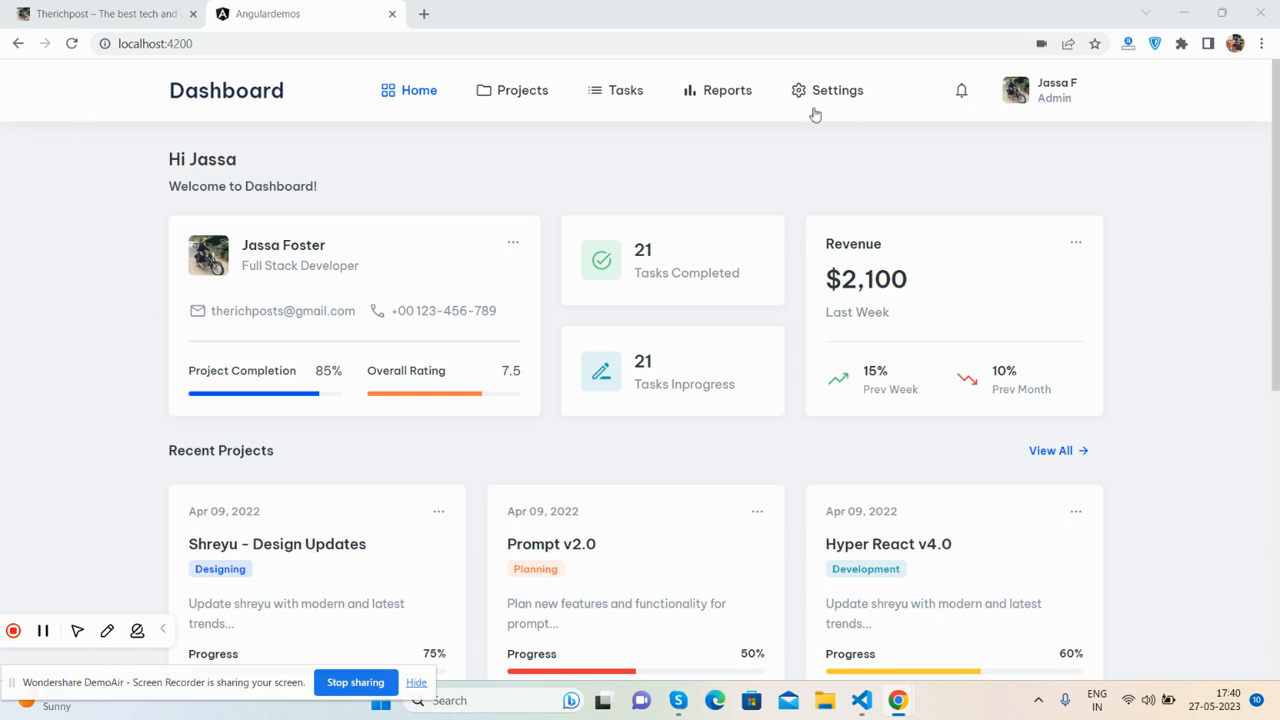
pyautogui.moveTo(198, 208)
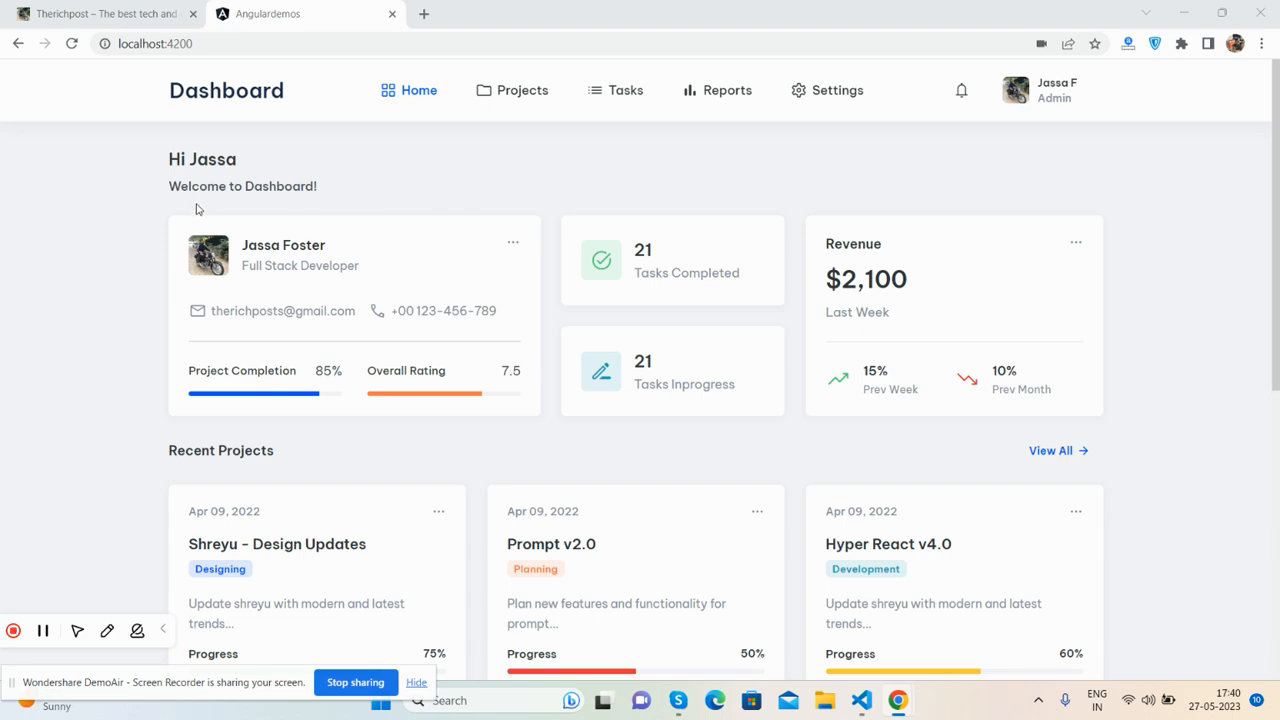
# Scroll the localhost:4200 dashboard down to the Tasks section and back up.
pyautogui.scroll(-3)
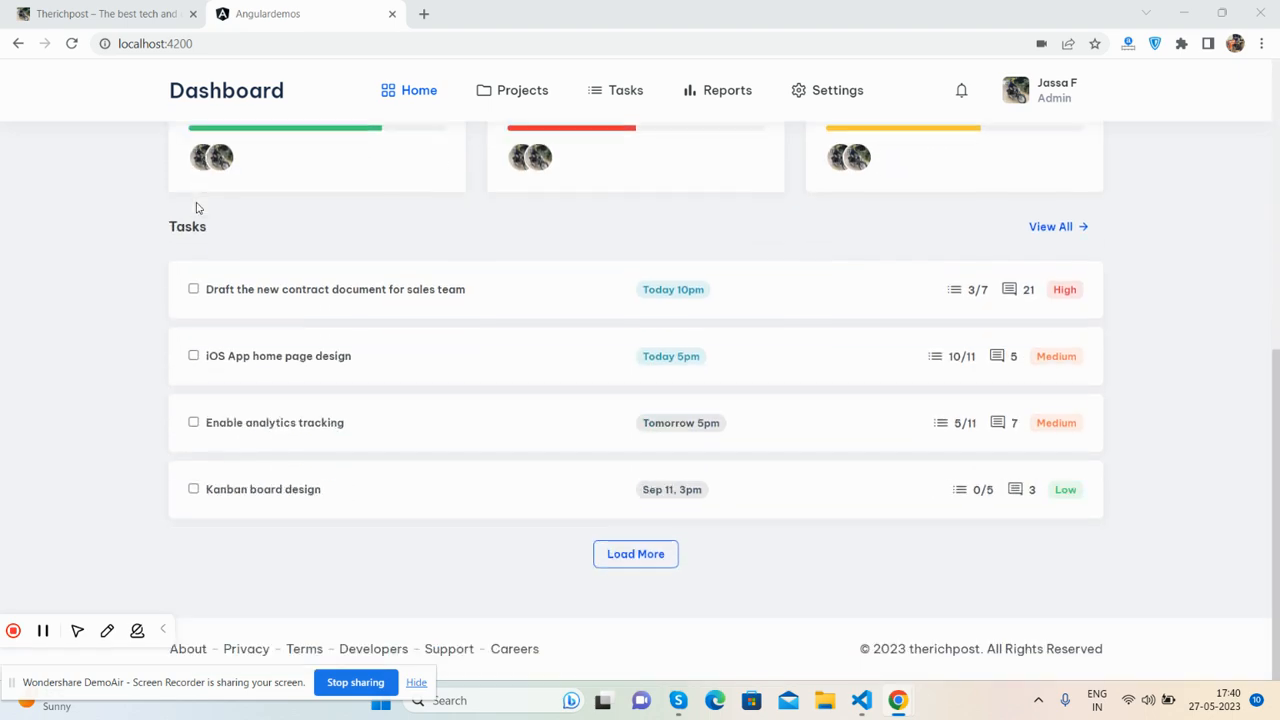
pyautogui.scroll(3)
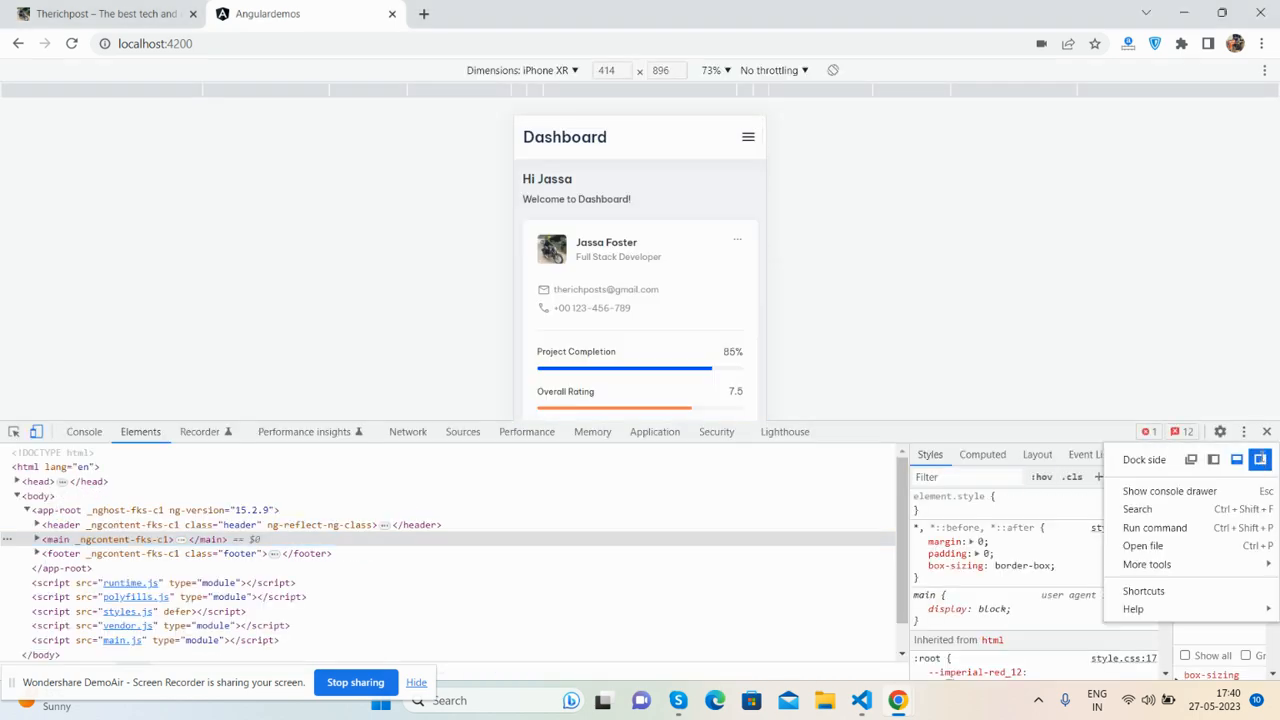
# Dock DevTools to the right and check the mobile menu on iPhone XR and Galaxy S8+ layouts.
pyautogui.click(1260, 458)
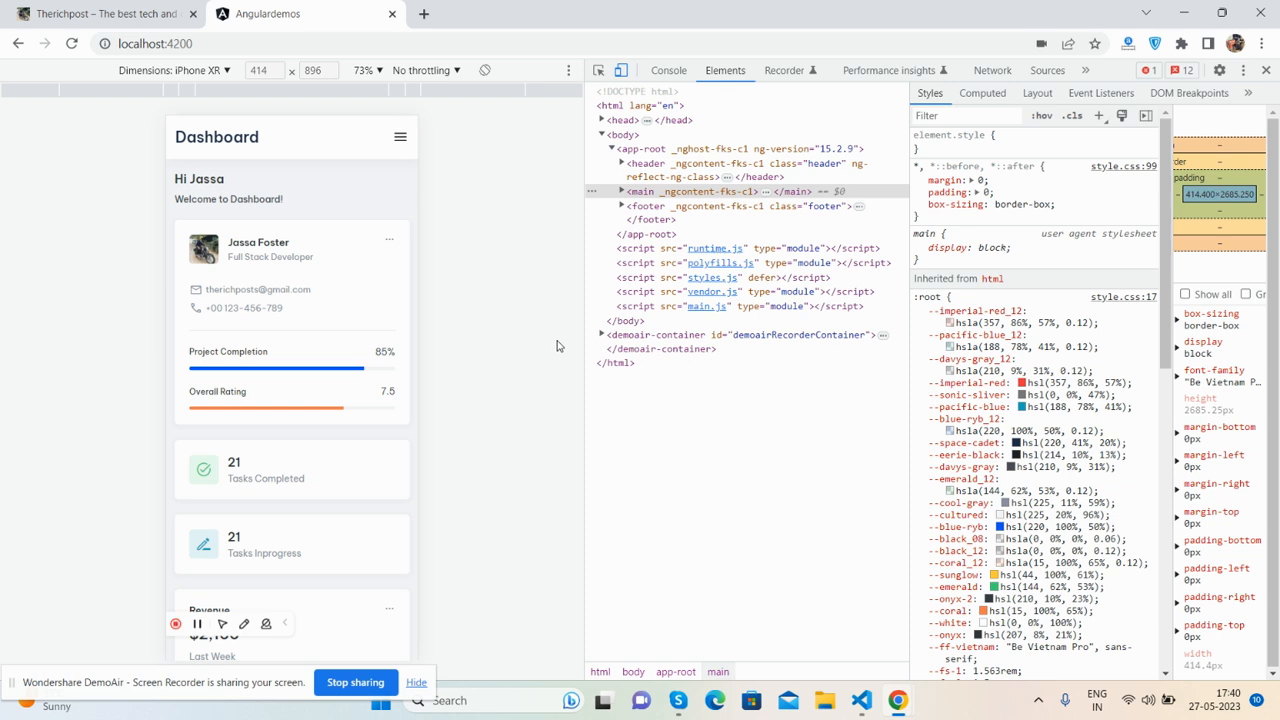
pyautogui.click(400, 136)
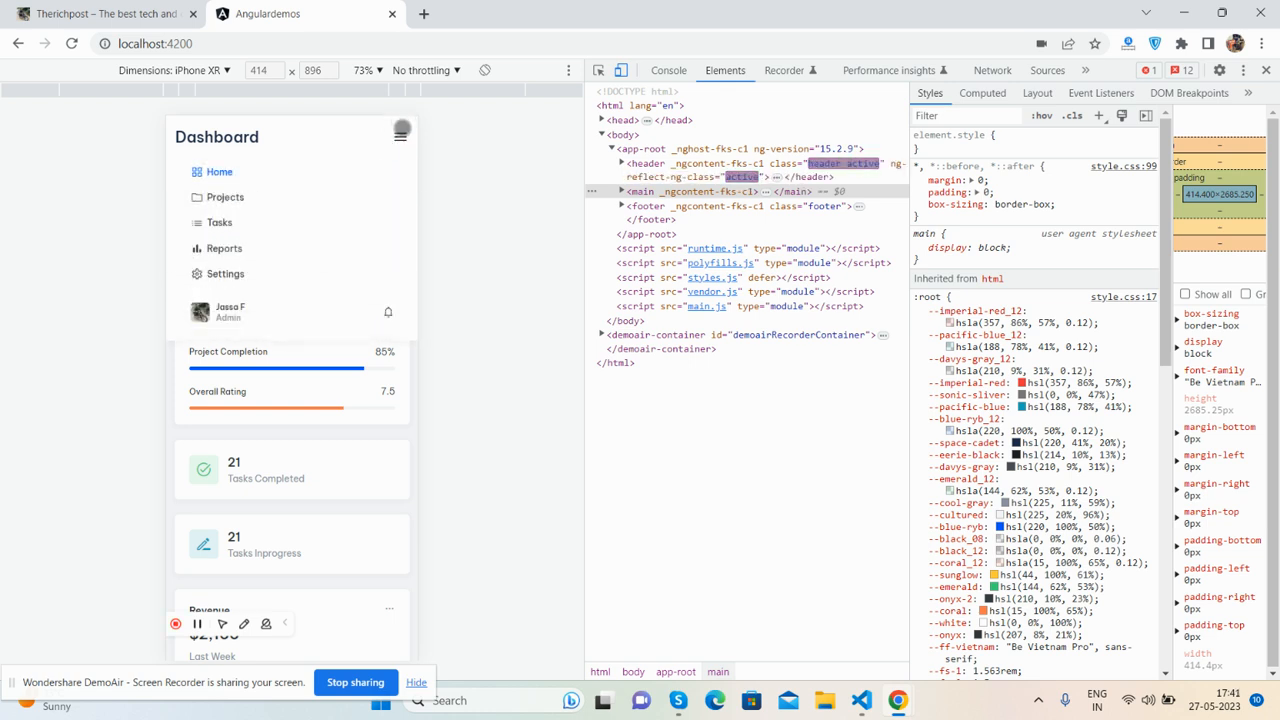
pyautogui.scroll(-3)
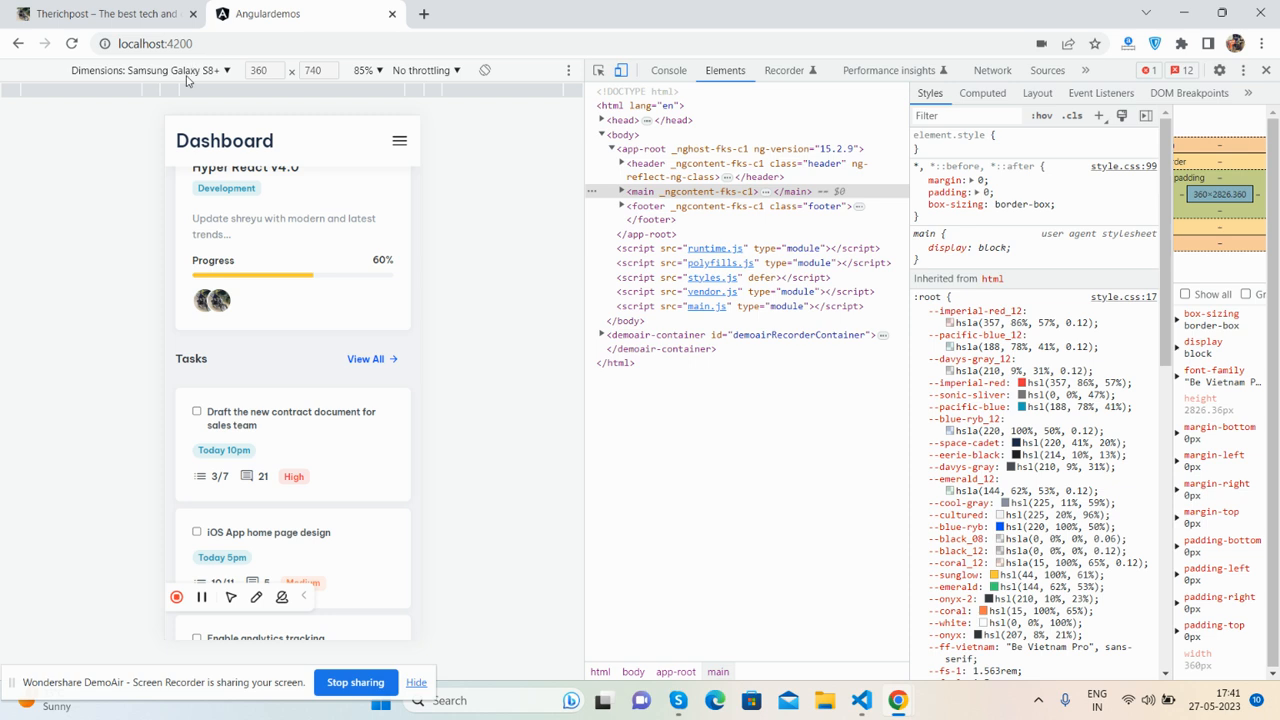
pyautogui.click(150, 70)
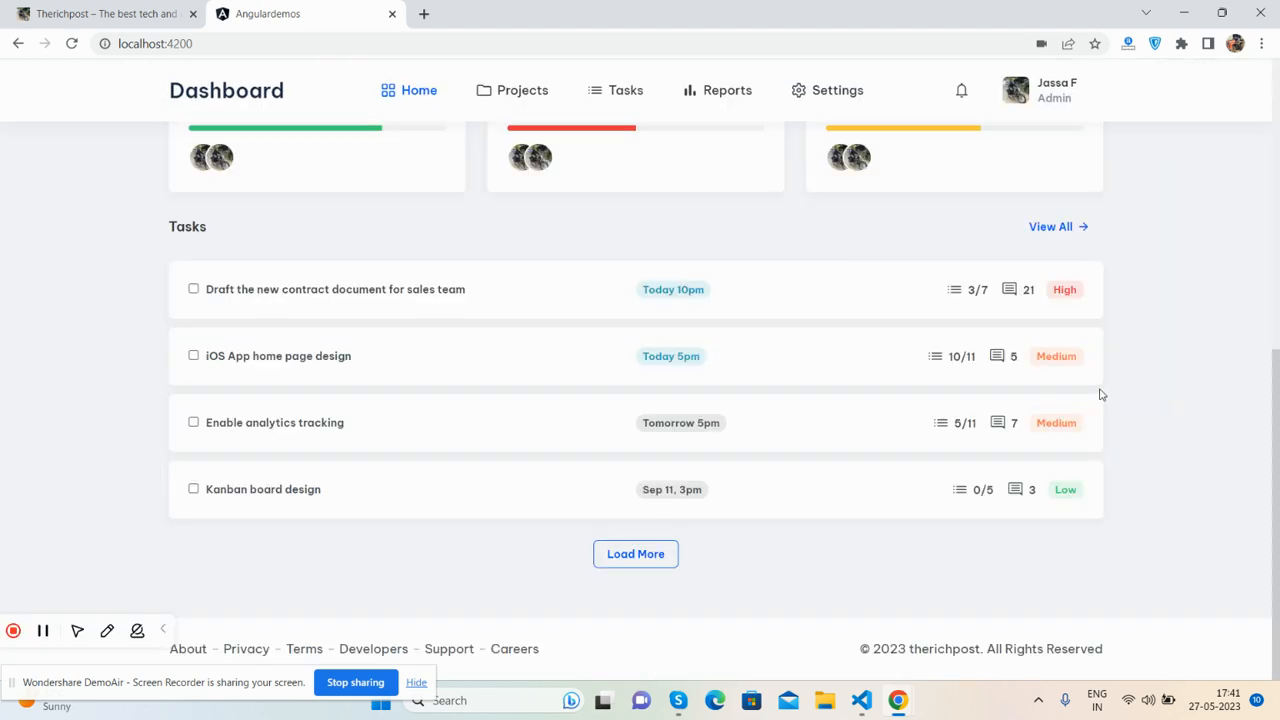
# Scroll the desktop dashboard back to the welcome greeting and cards at the top.
pyautogui.scroll(3)
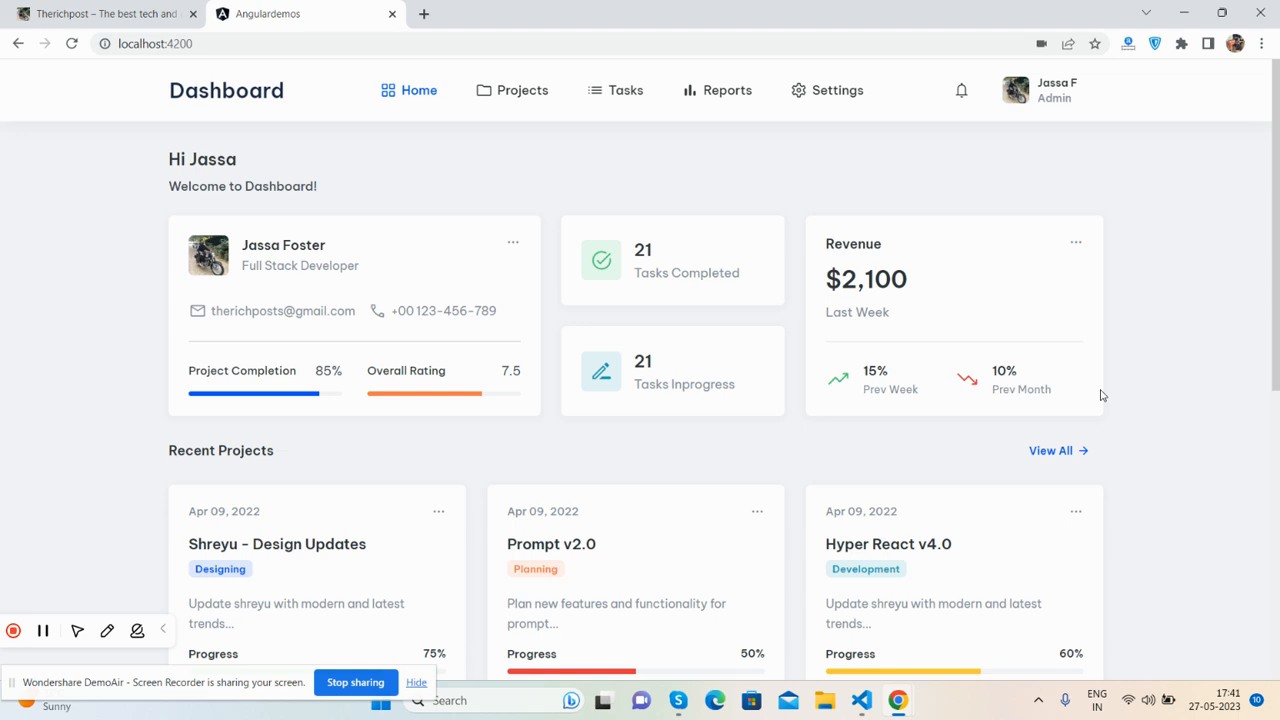
pyautogui.moveTo(896, 700)
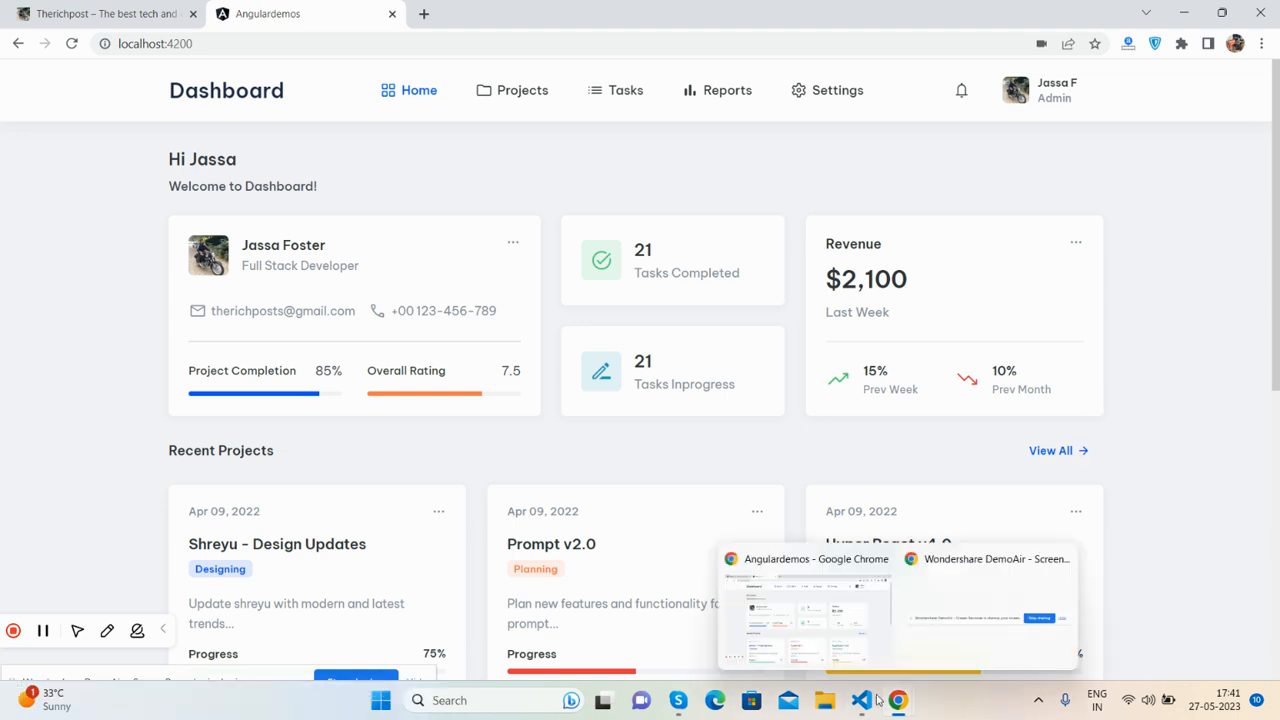
# Switch to VS Code, close all editors, tidy the Explorer folders and view app.component.html.
pyautogui.click(860, 700)
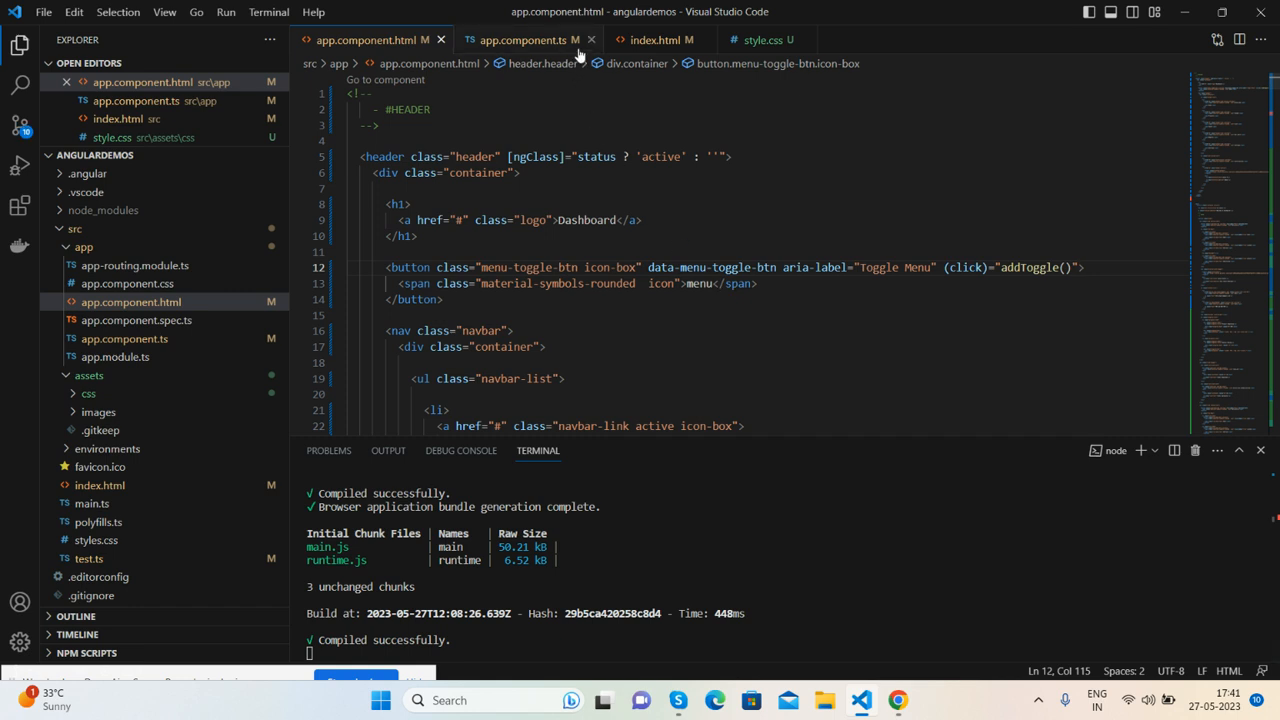
pyautogui.click(590, 40)
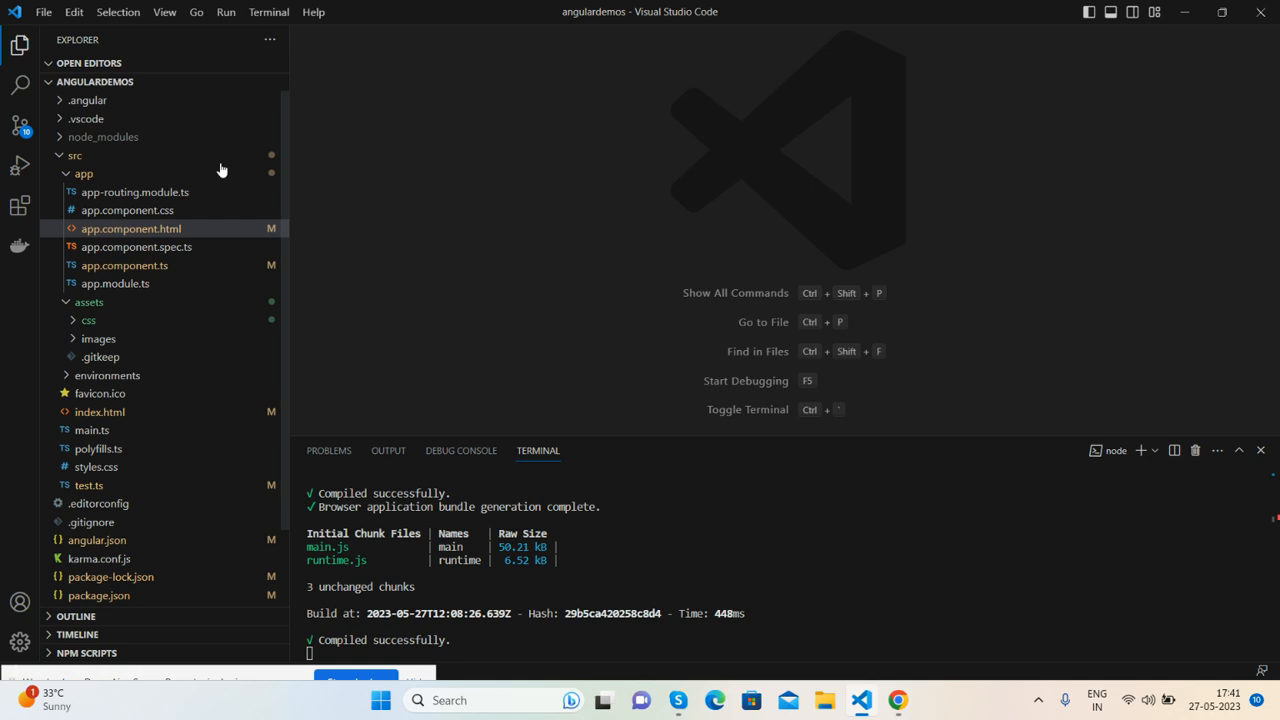
pyautogui.click(84, 172)
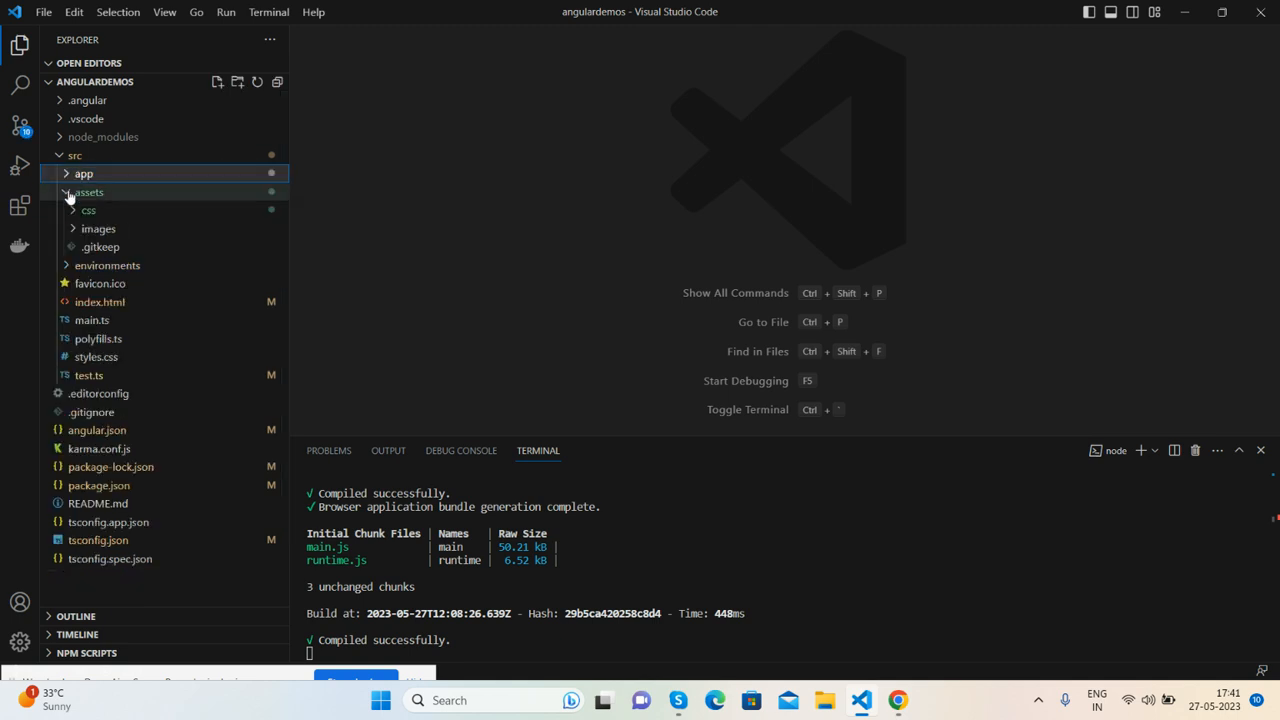
pyautogui.click(88, 192)
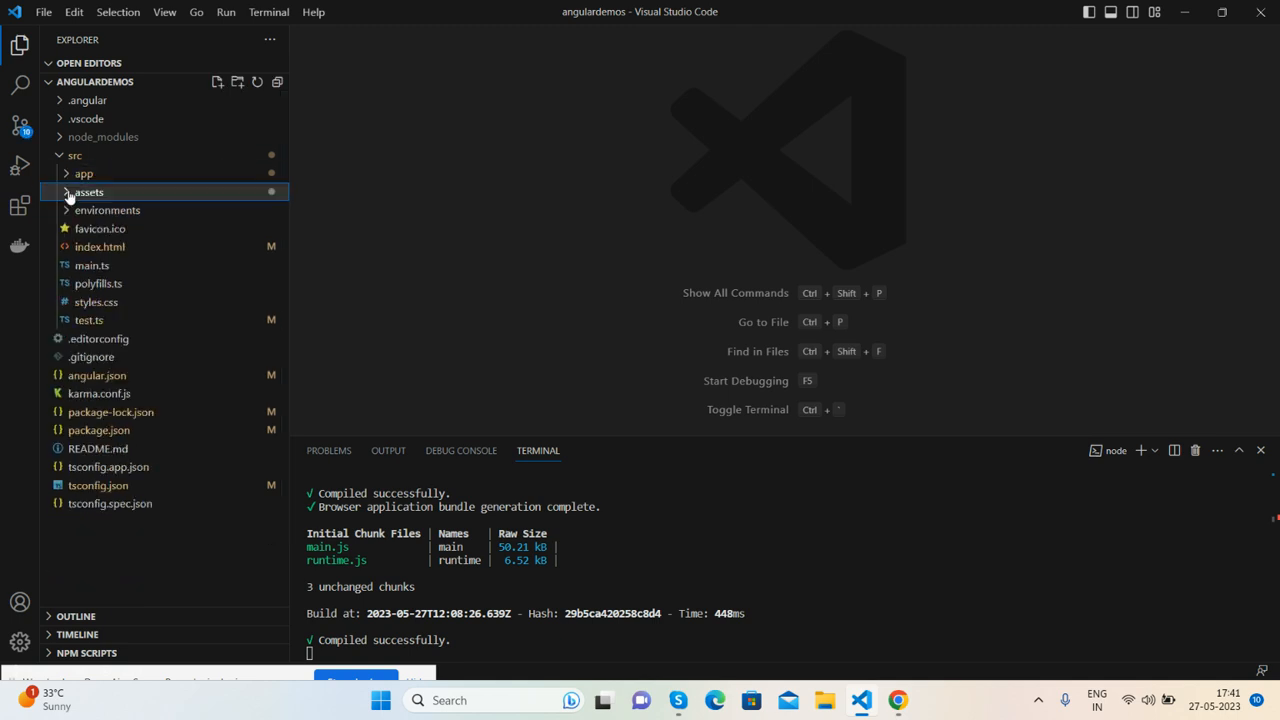
pyautogui.click(84, 172)
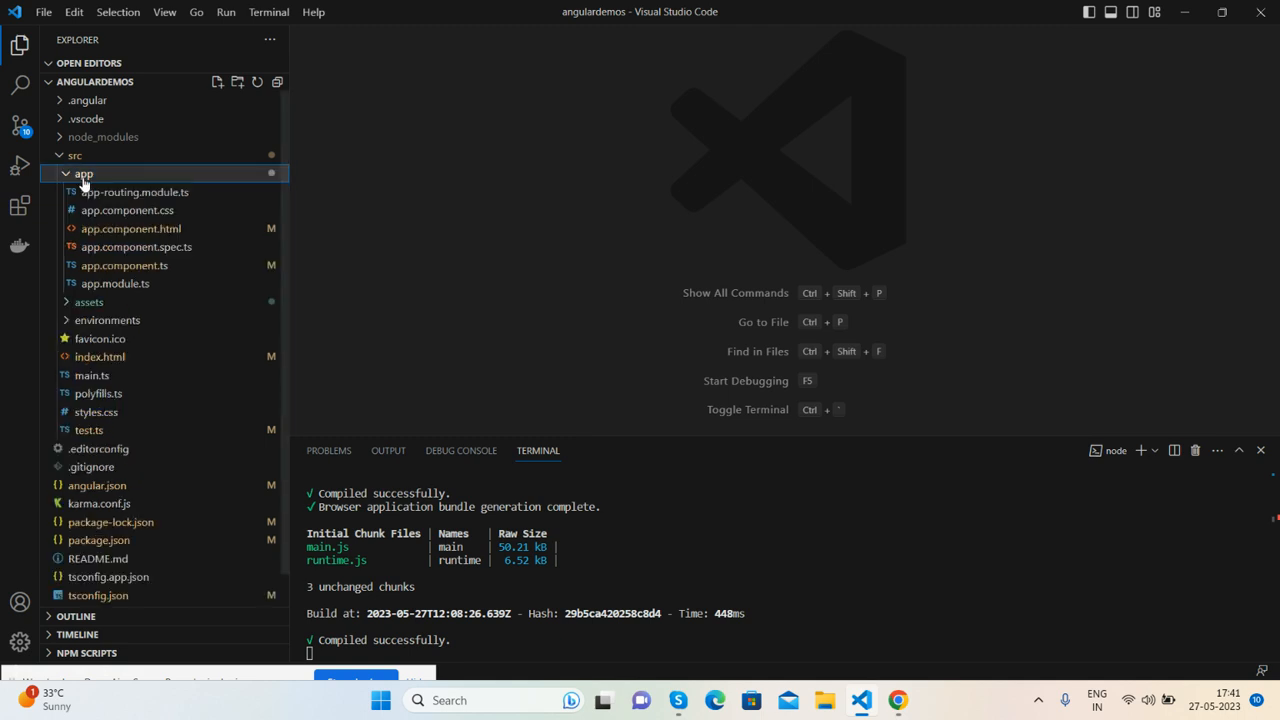
pyautogui.click(130, 228)
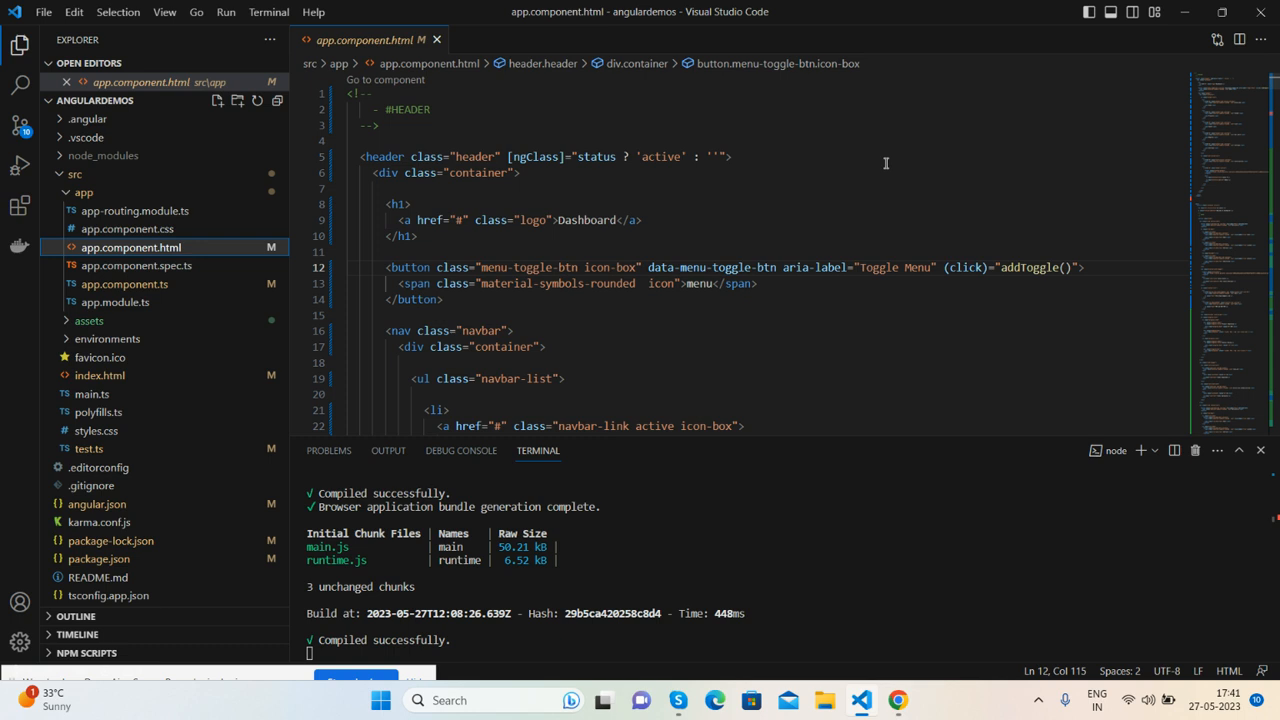
pyautogui.moveTo(610, 164)
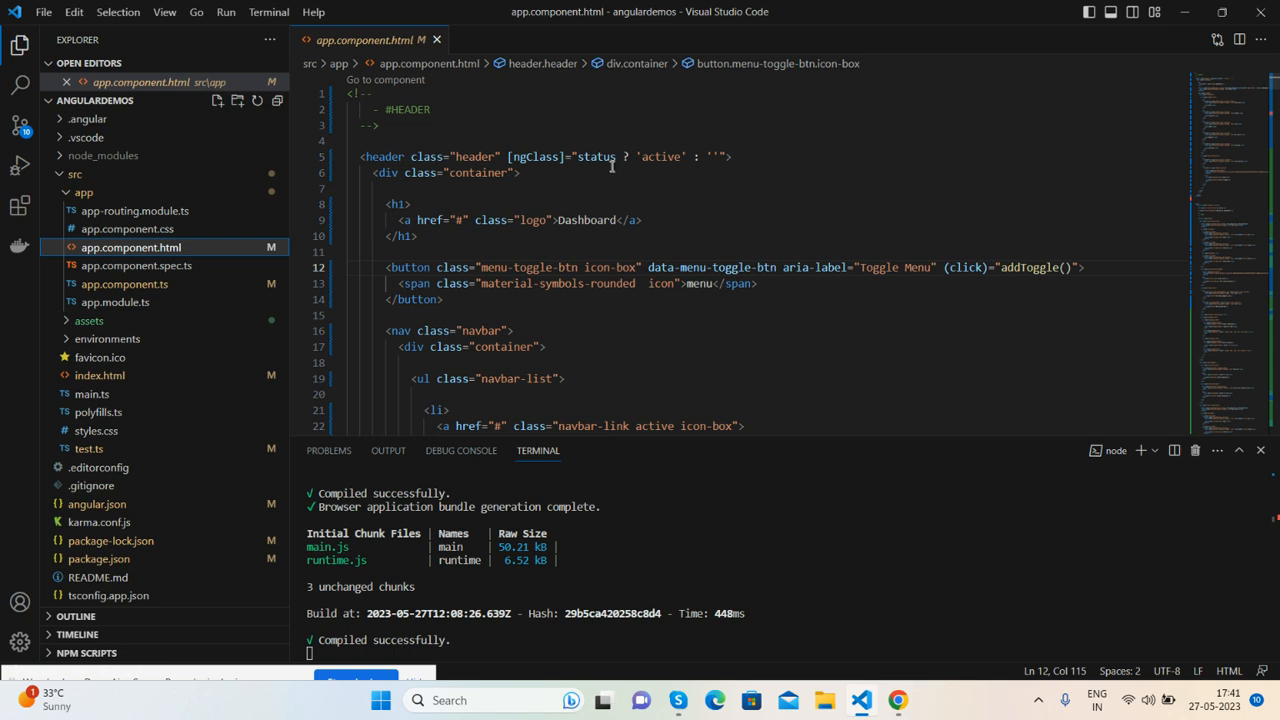
pyautogui.moveTo(596, 156)
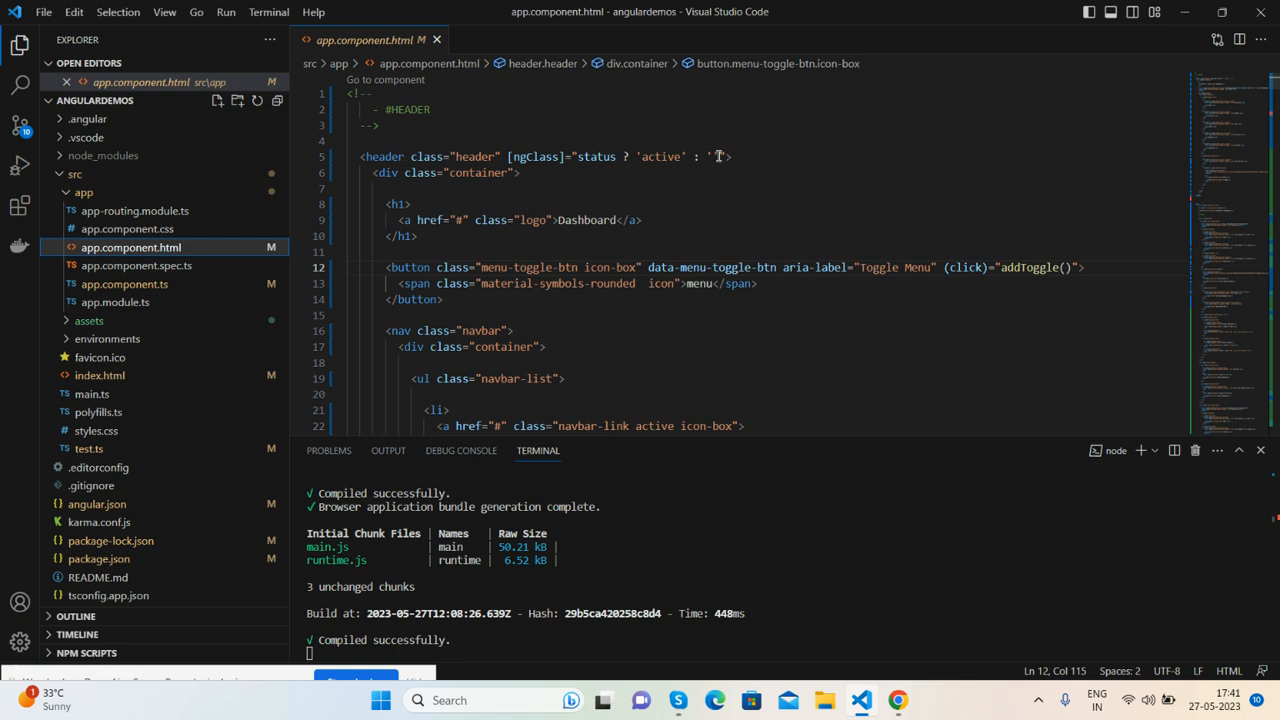
# Bring up app.component.ts with its status flag and addToggle() sidebar function.
pyautogui.scroll(3)
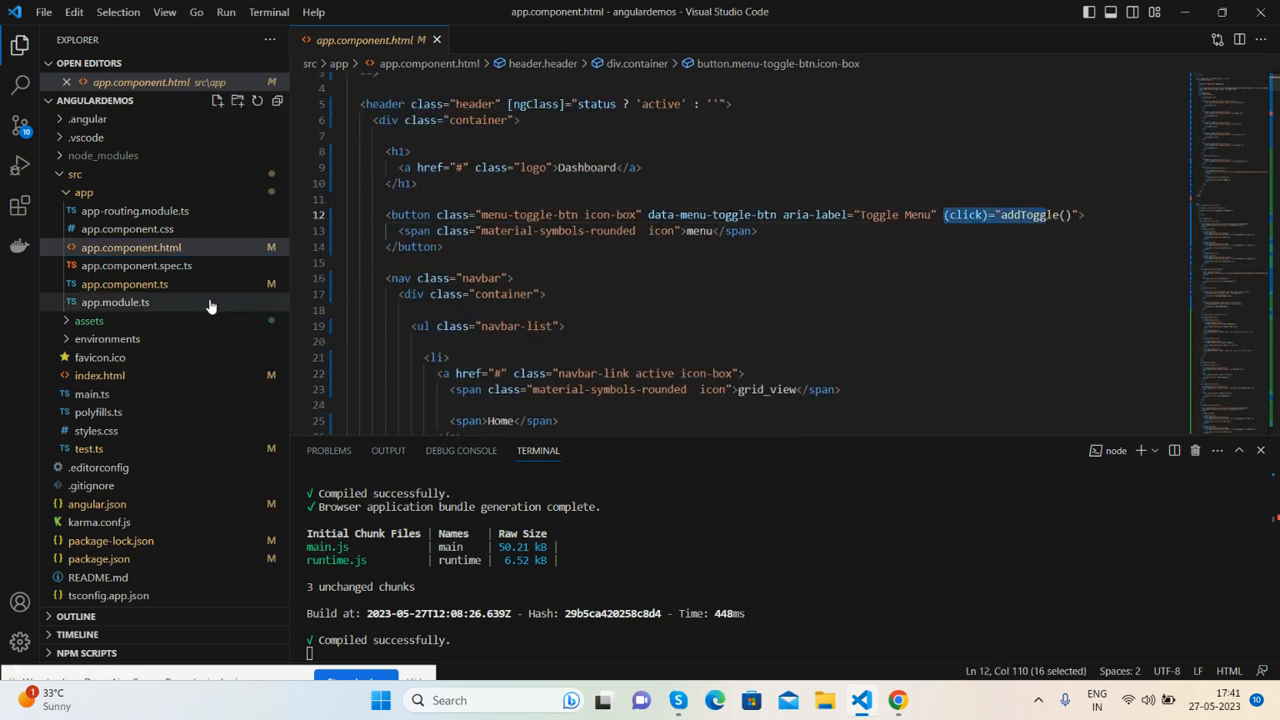
pyautogui.click(124, 284)
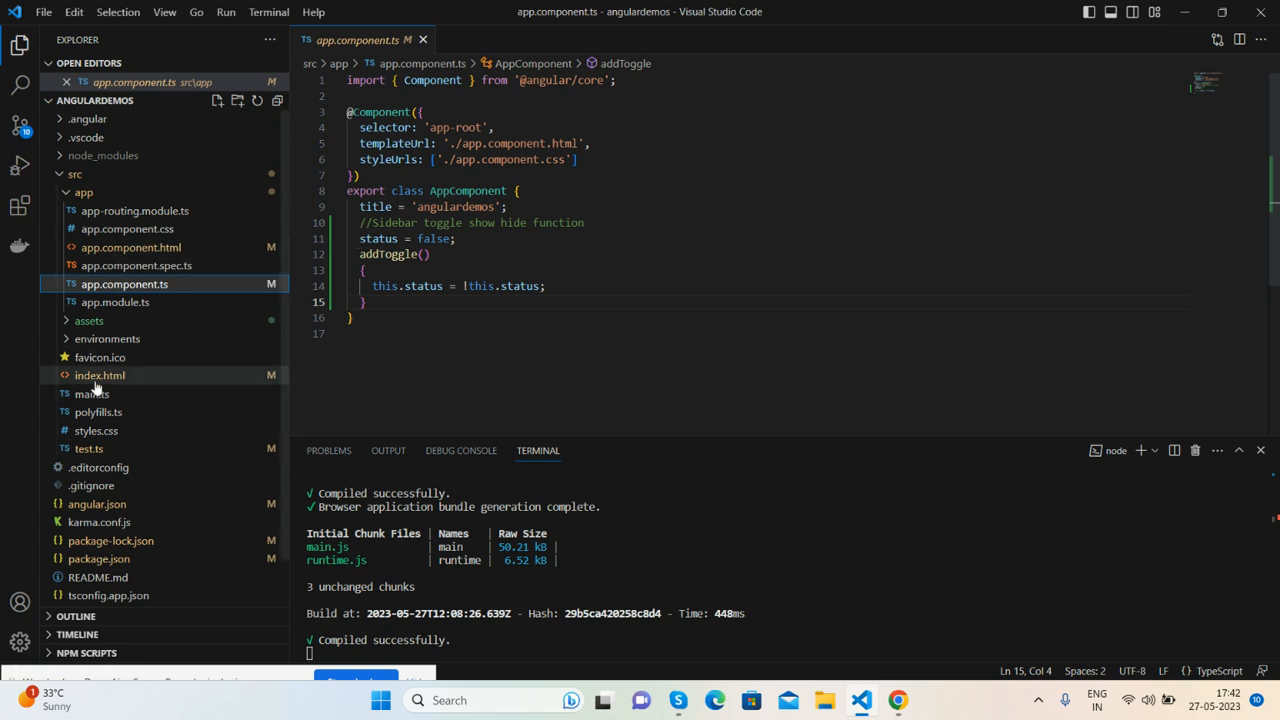
# Review index.html, then expand src/assets/css and scroll through style.css.
pyautogui.click(100, 376)
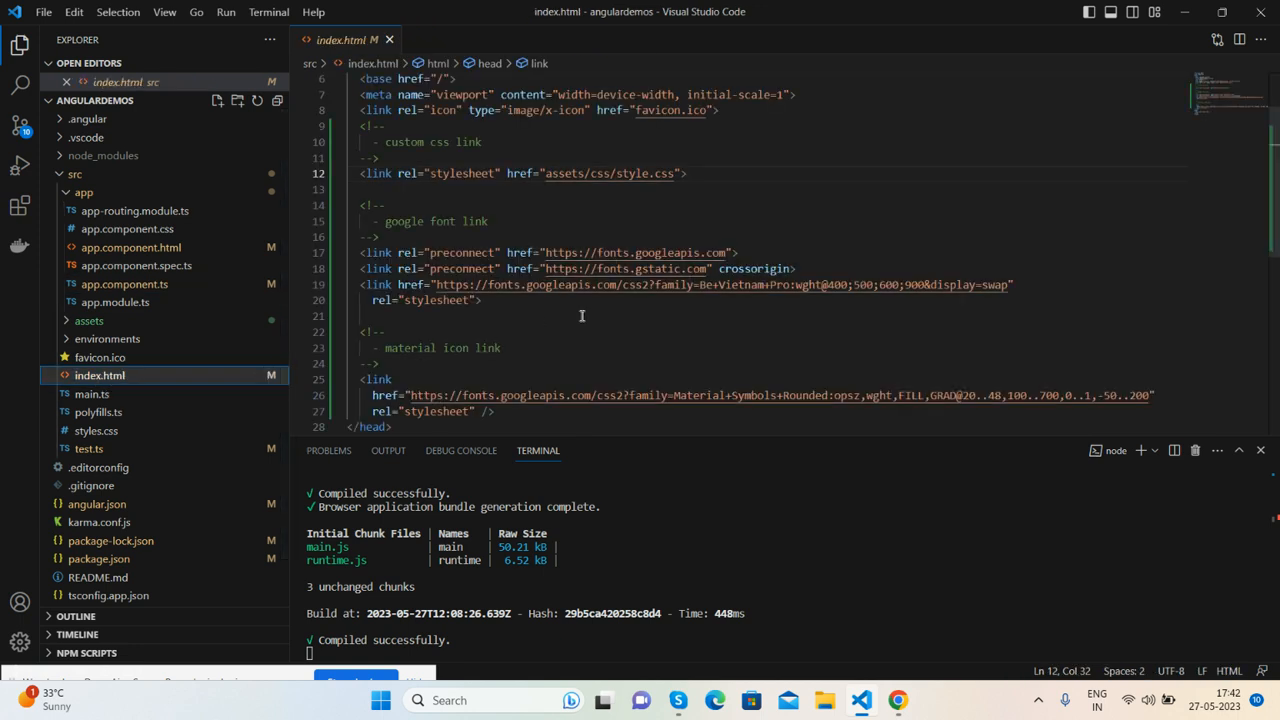
pyautogui.moveTo(708, 288)
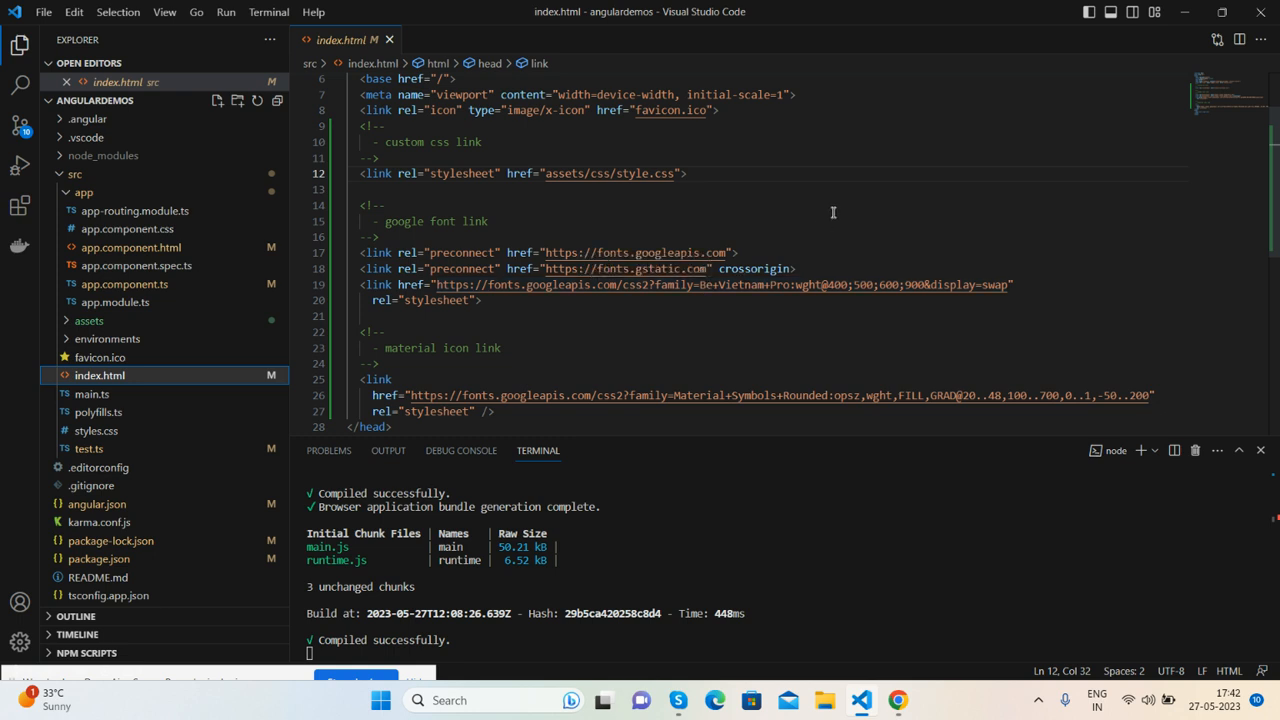
pyautogui.moveTo(600, 210)
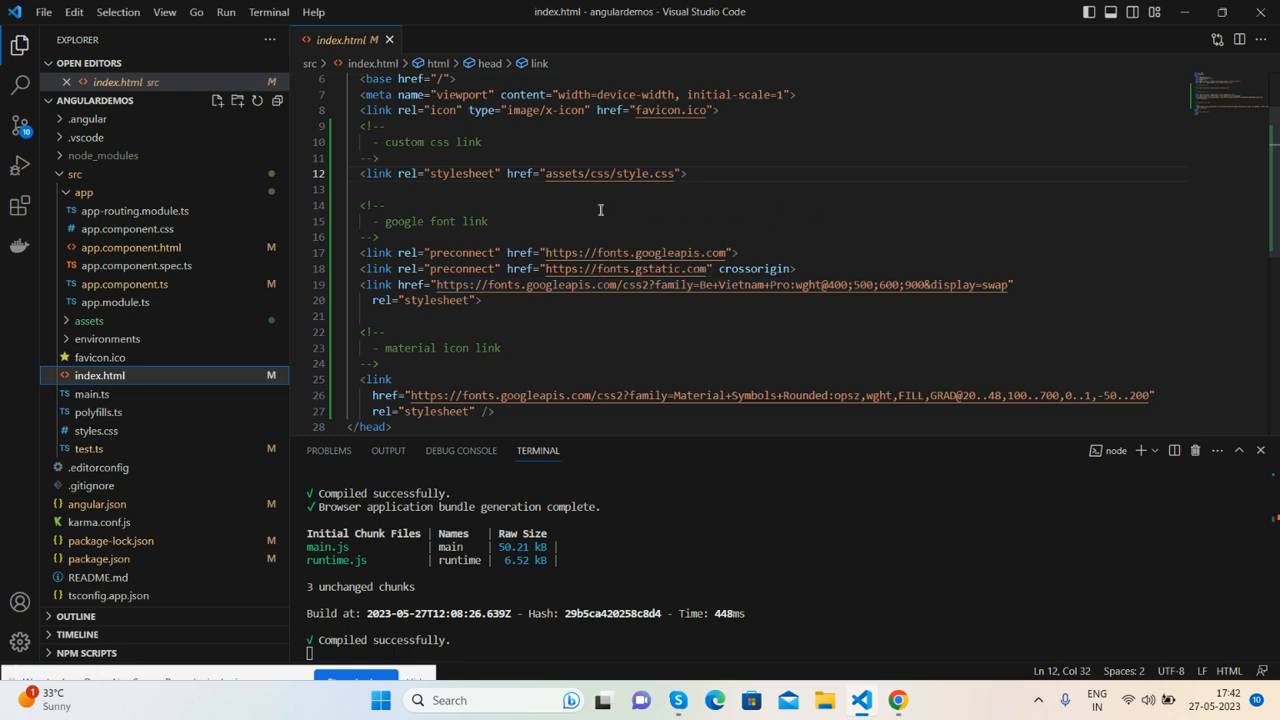
pyautogui.click(84, 192)
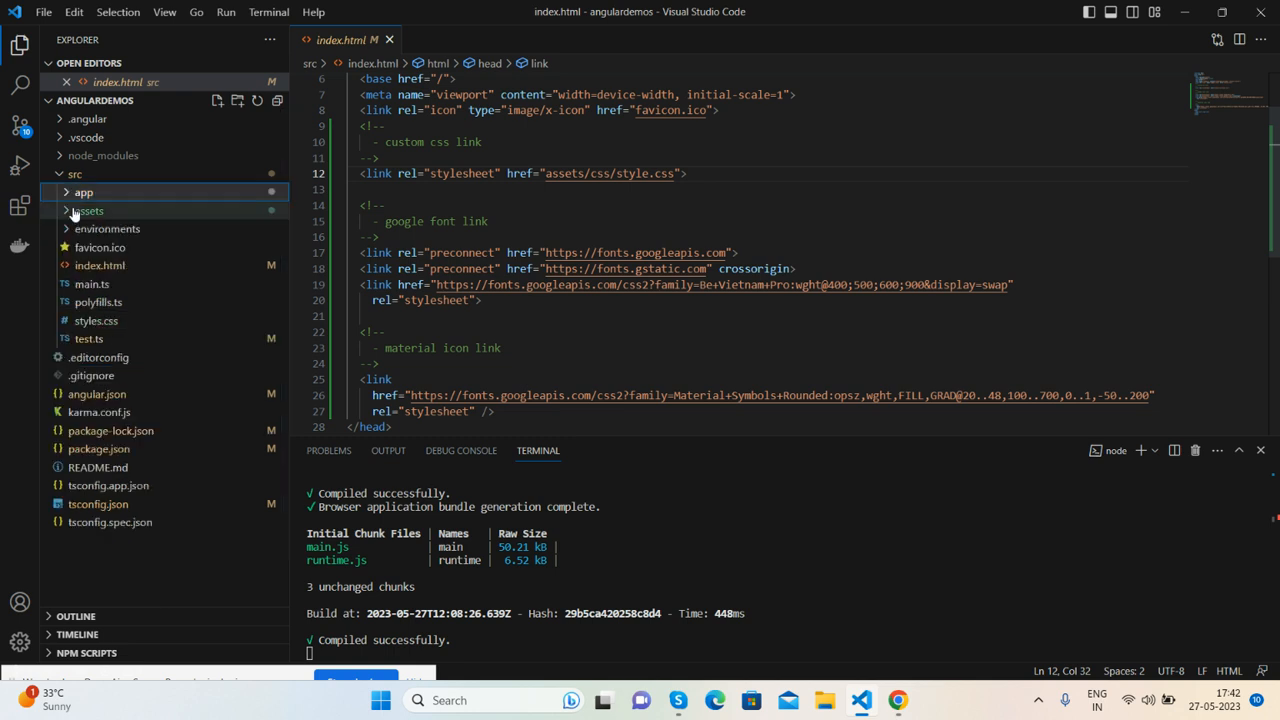
pyautogui.click(88, 210)
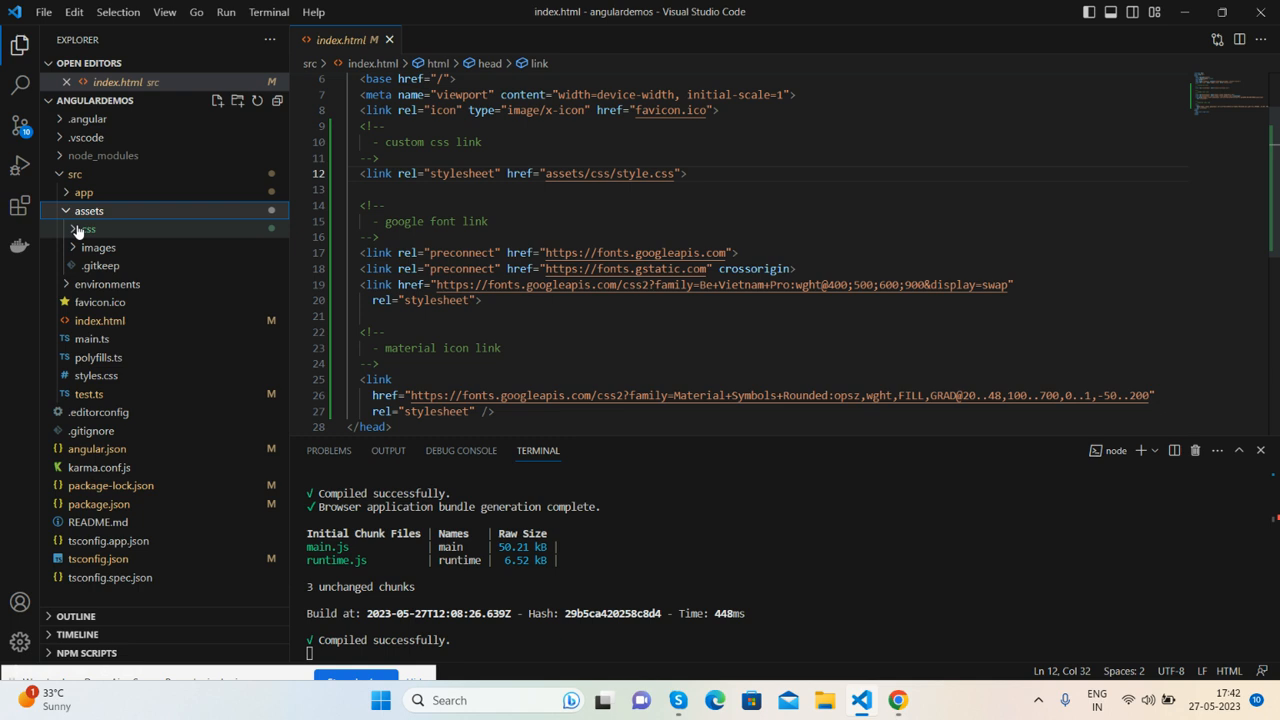
pyautogui.moveTo(84, 228)
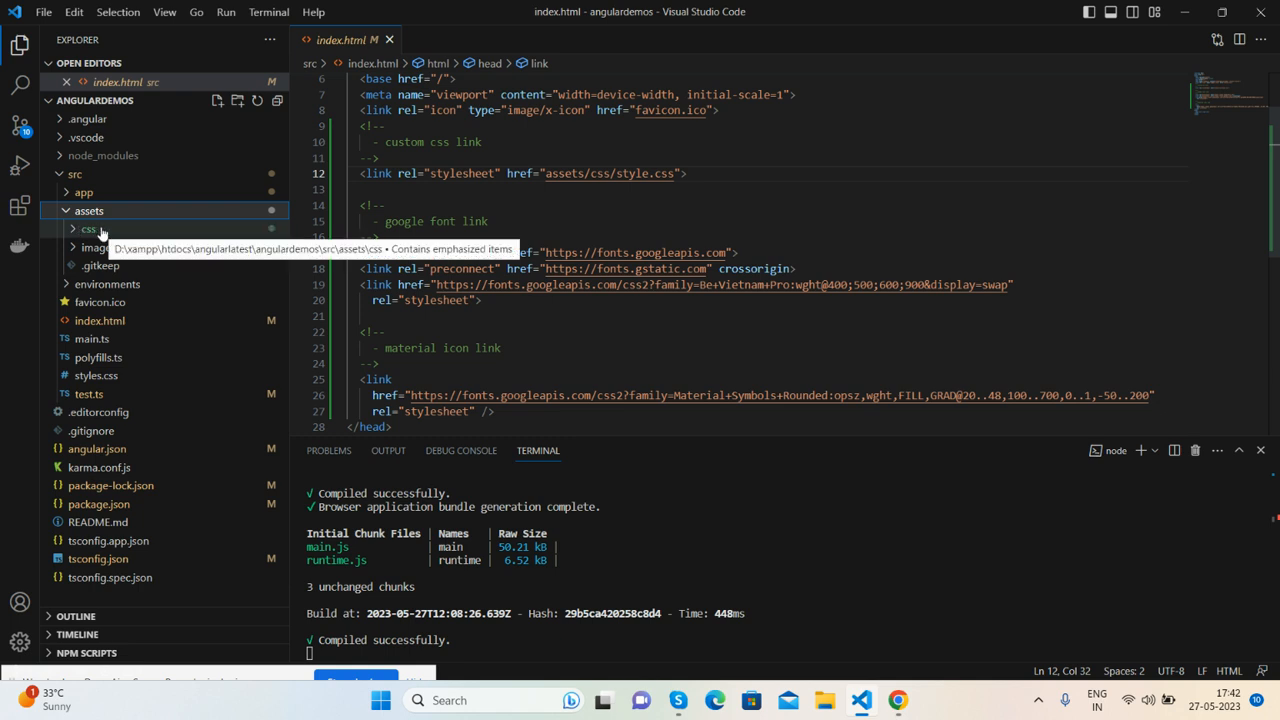
pyautogui.click(88, 228)
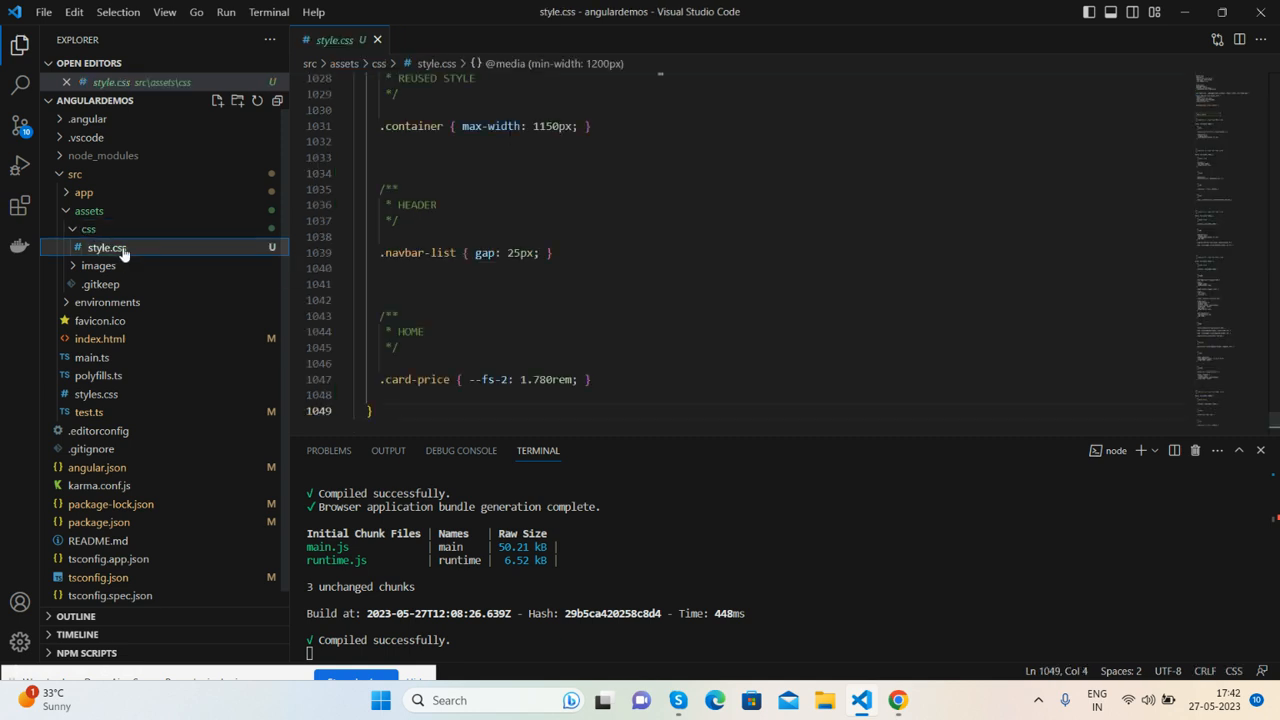
pyautogui.scroll(3)
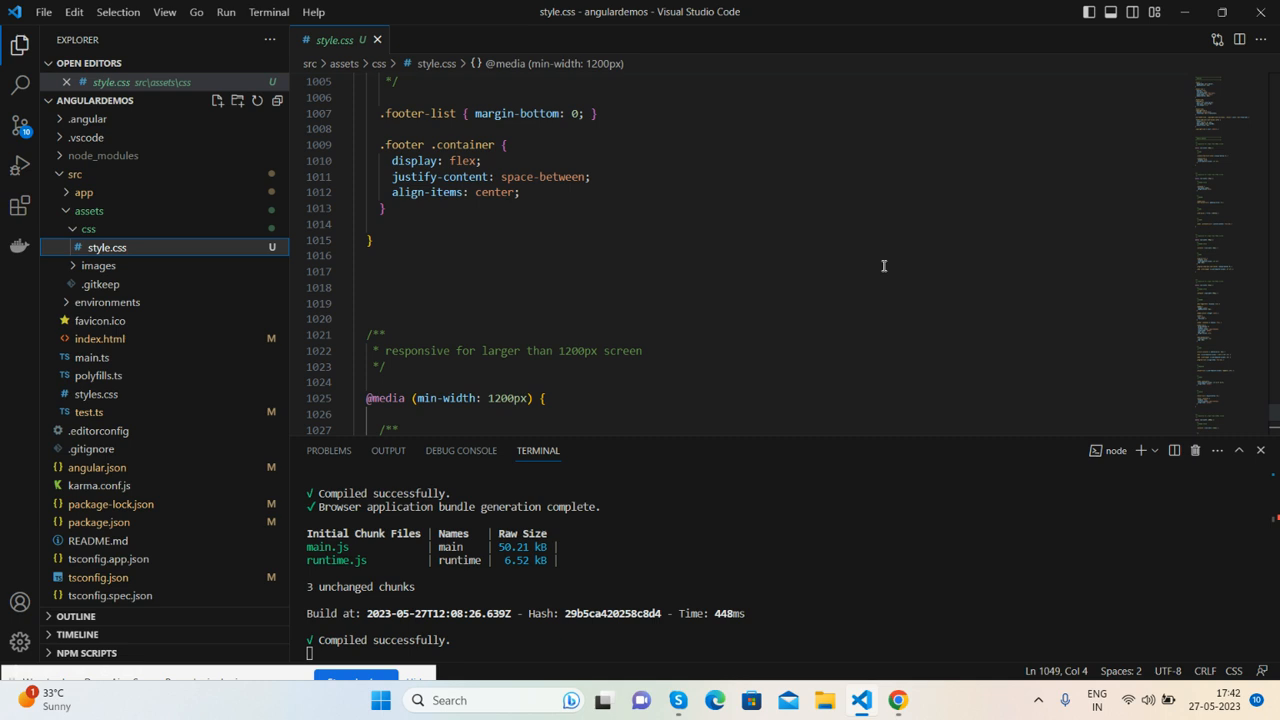
pyautogui.scroll(3)
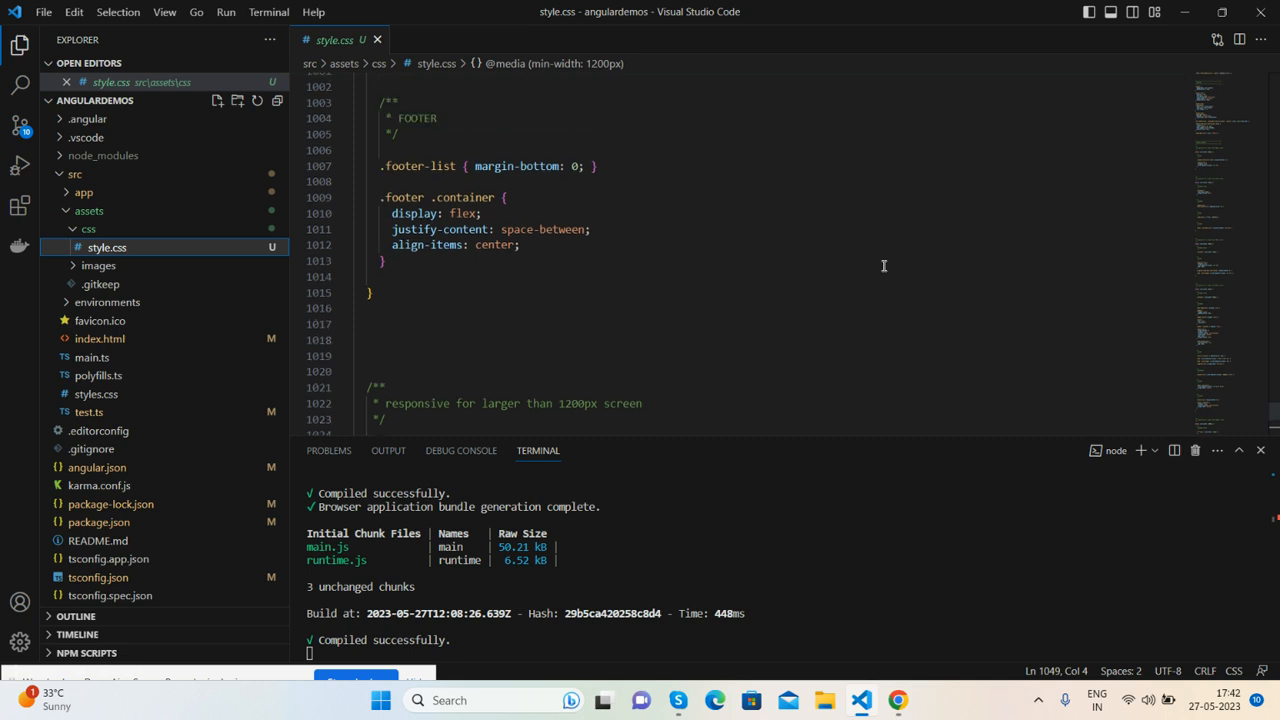
# Collapse assets, expand the app folder and view the app.component.html header template.
pyautogui.click(88, 212)
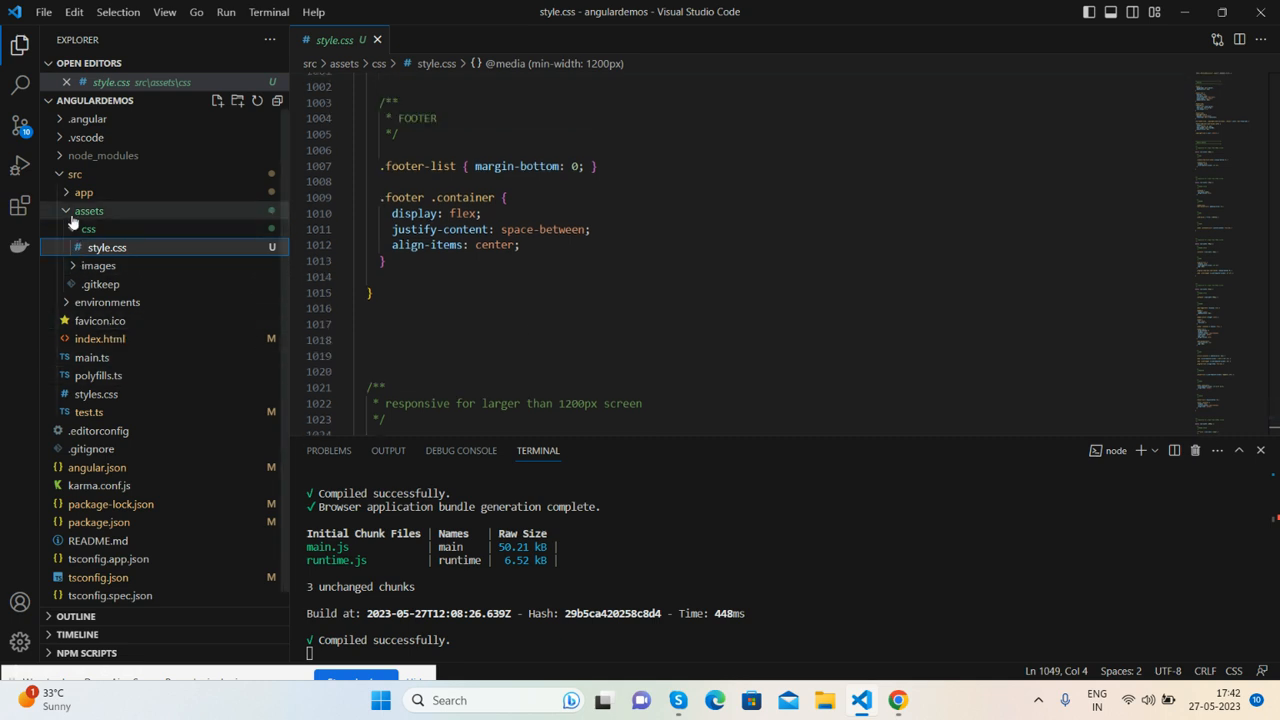
pyautogui.click(88, 210)
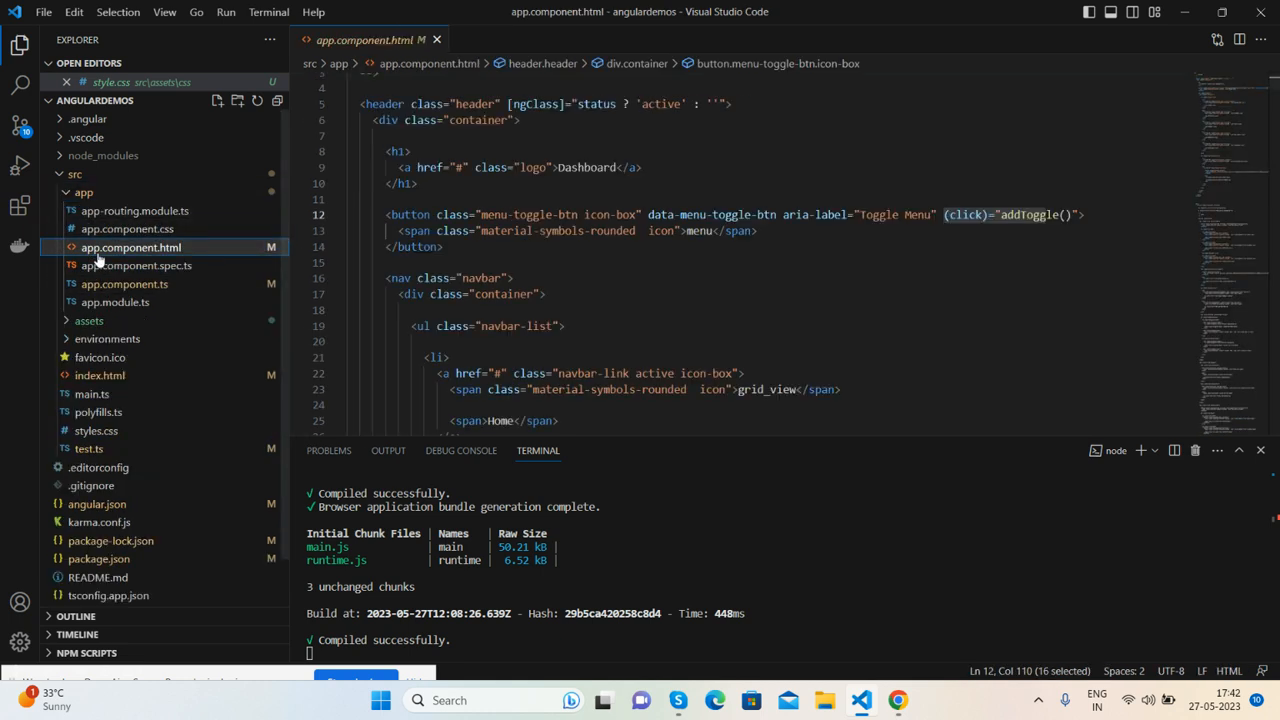
pyautogui.click(310, 12)
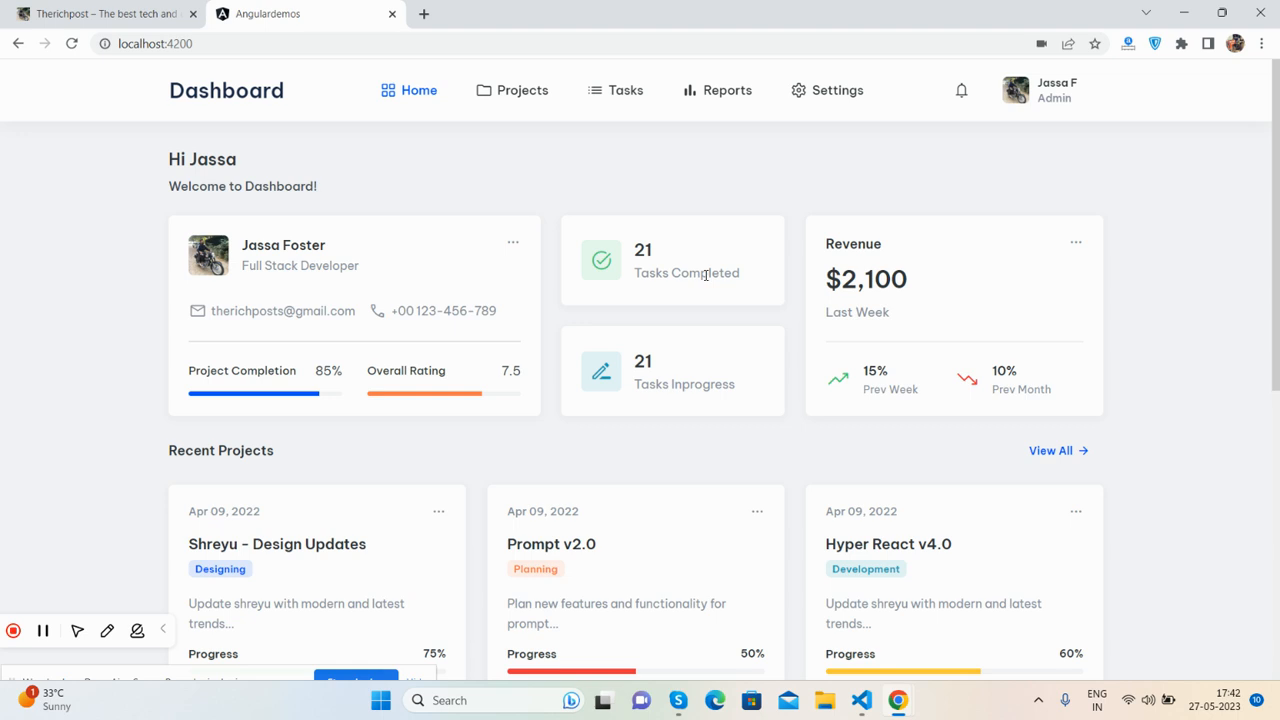
# Switch to the Therichpost tab and open the 'Create Admin Dashboard in Angular 16 with Backend Data' post.
pyautogui.click(100, 12)
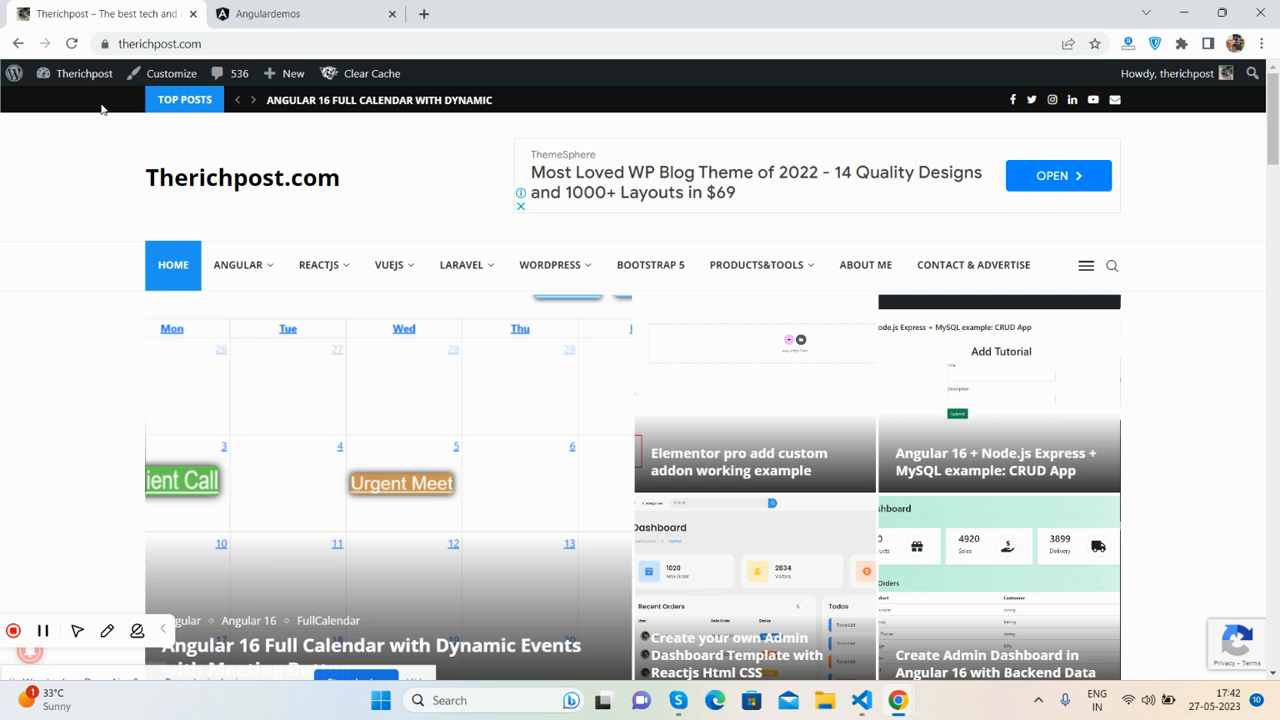
pyautogui.scroll(-3)
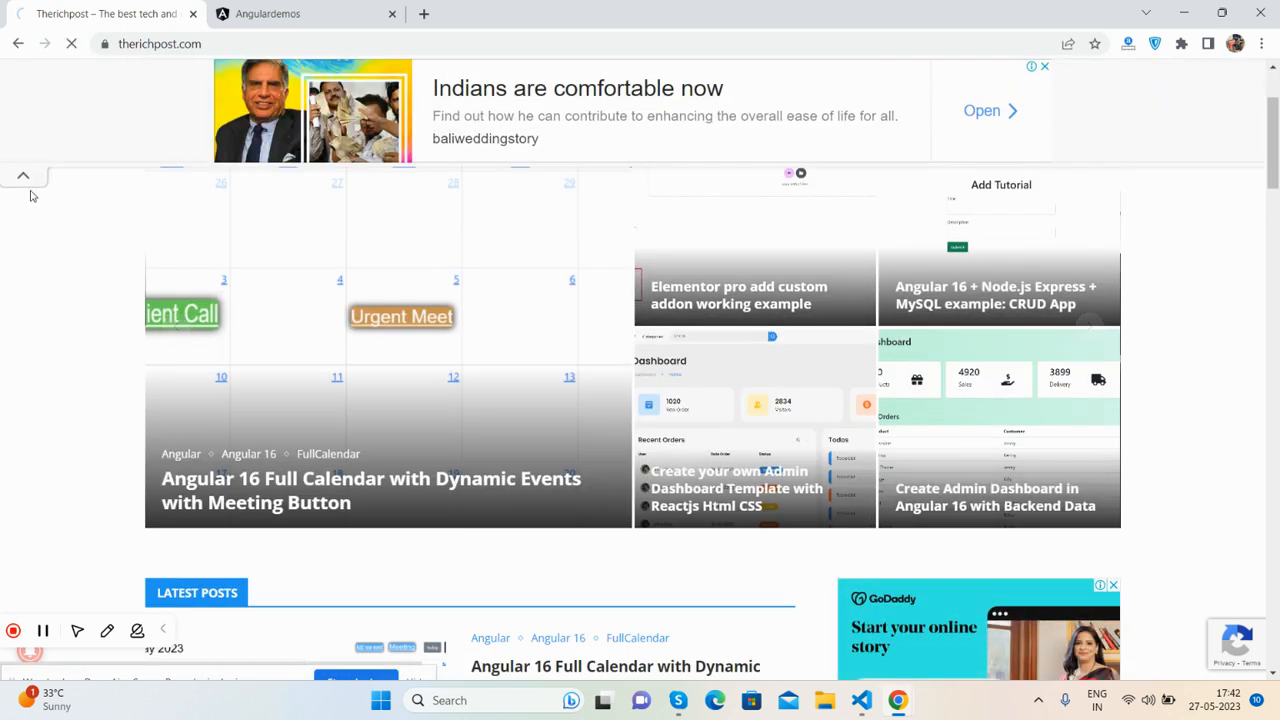
pyautogui.click(992, 496)
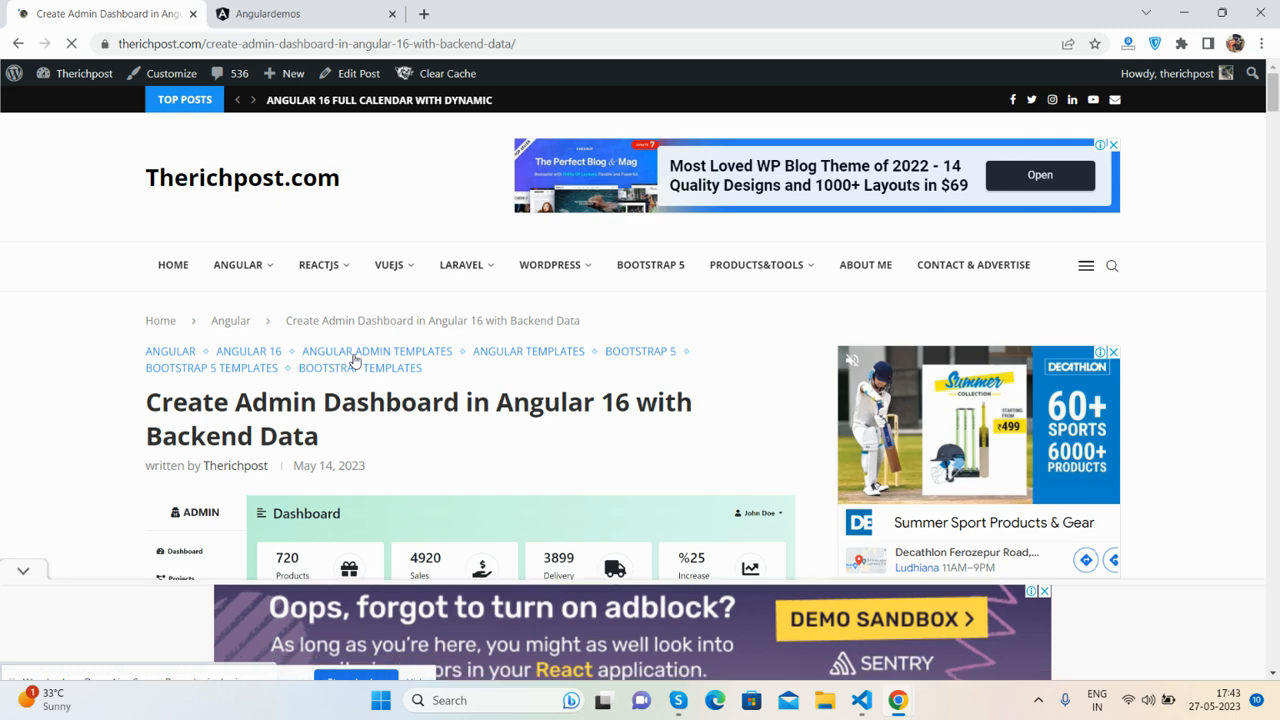
# Browse the Angular Admin Templates category posts and pick 'Create your own Admin Dashboard Template'.
pyautogui.click(376, 352)
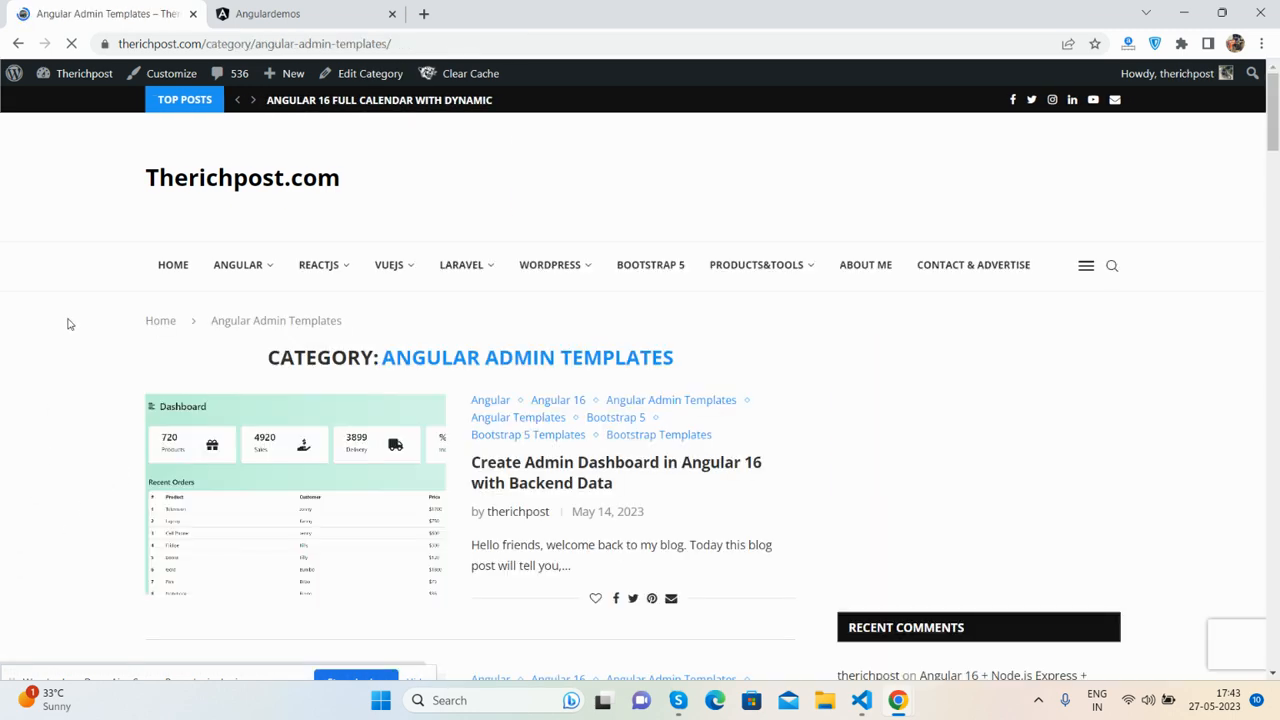
pyautogui.scroll(-3)
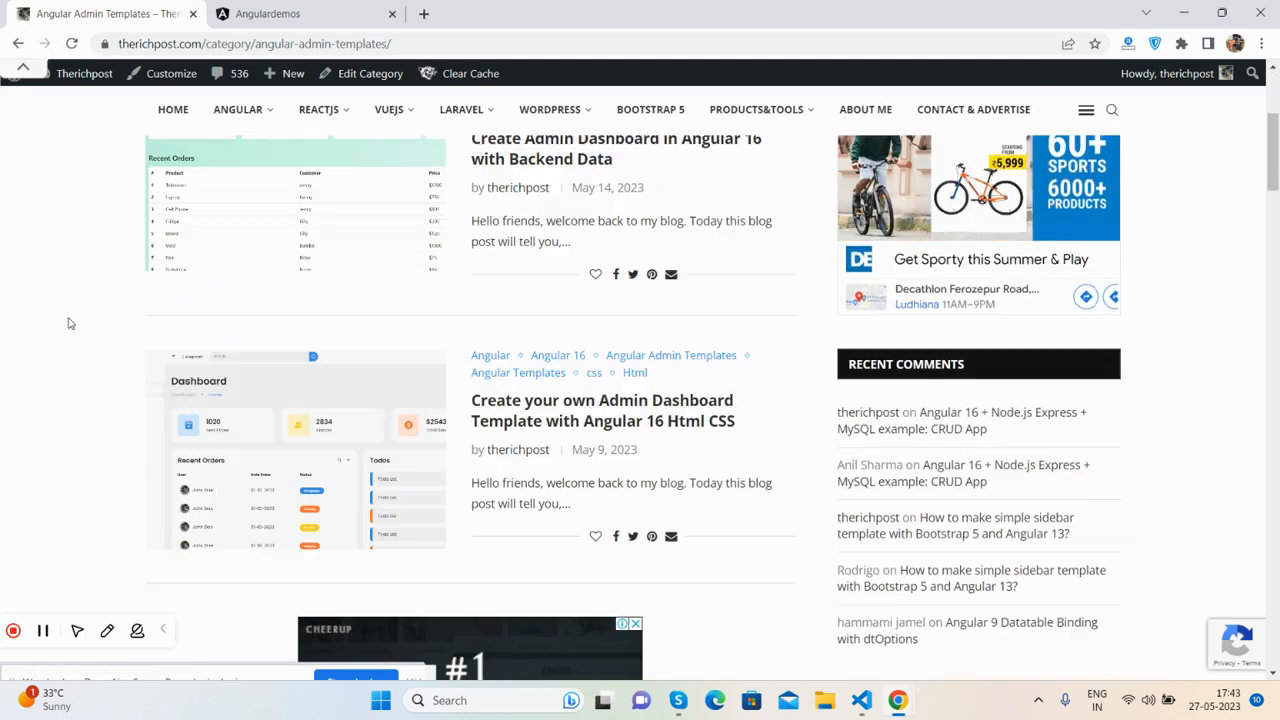
pyautogui.scroll(-3)
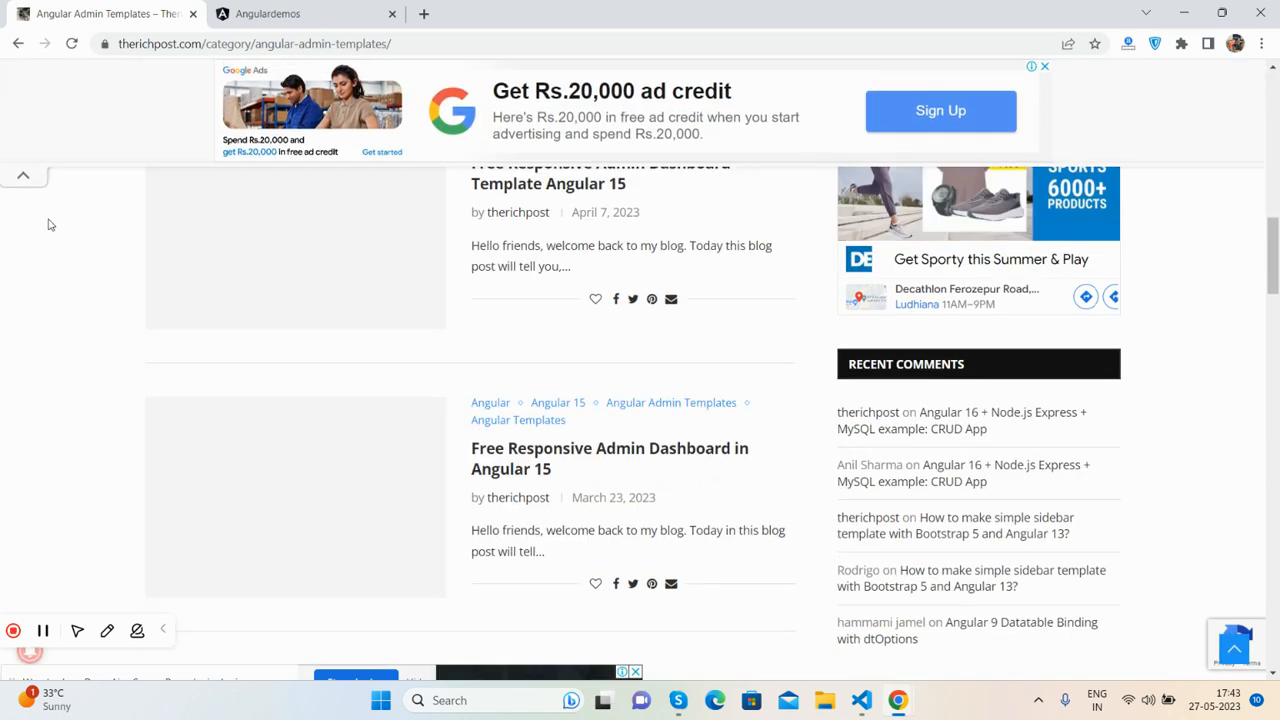
pyautogui.scroll(3)
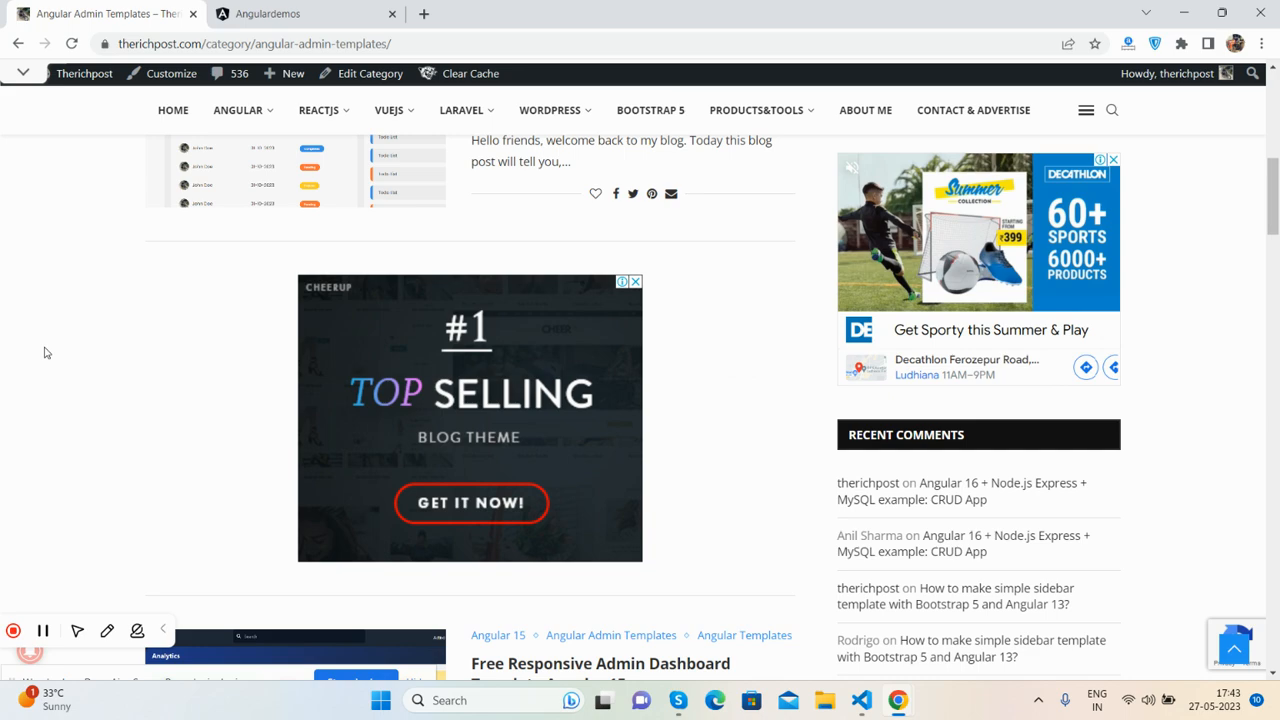
pyautogui.scroll(3)
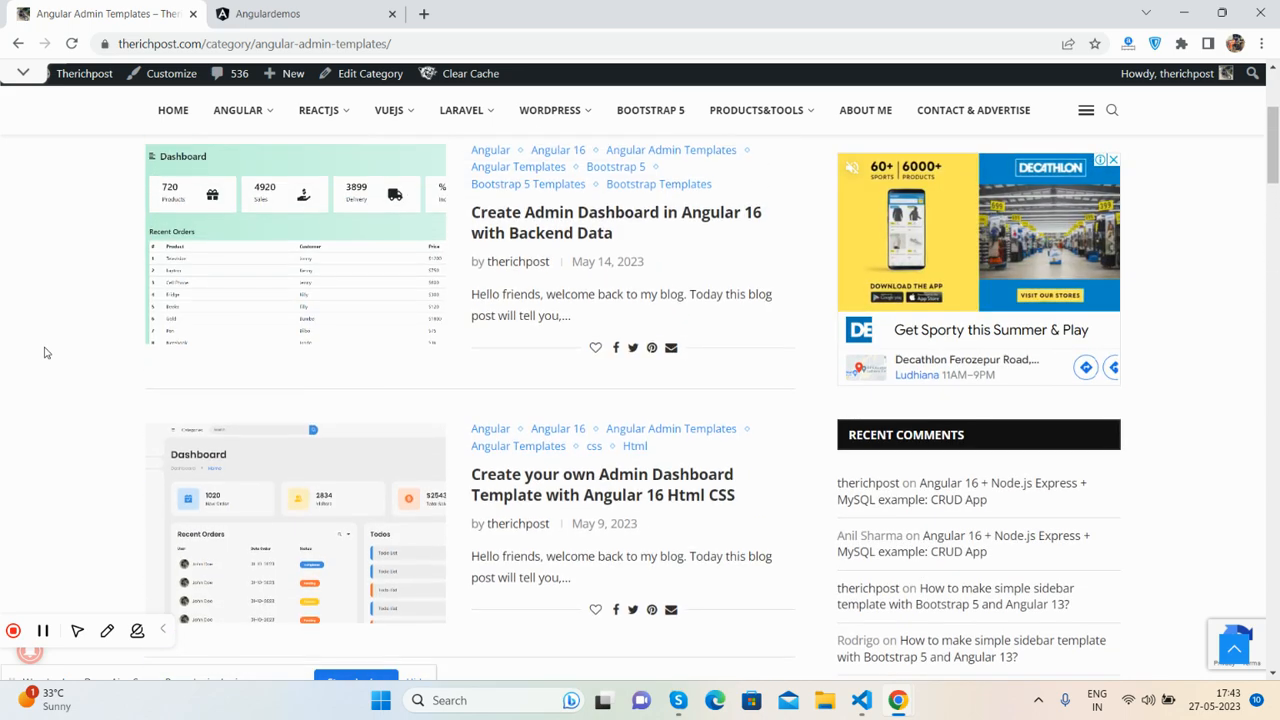
pyautogui.scroll(-3)
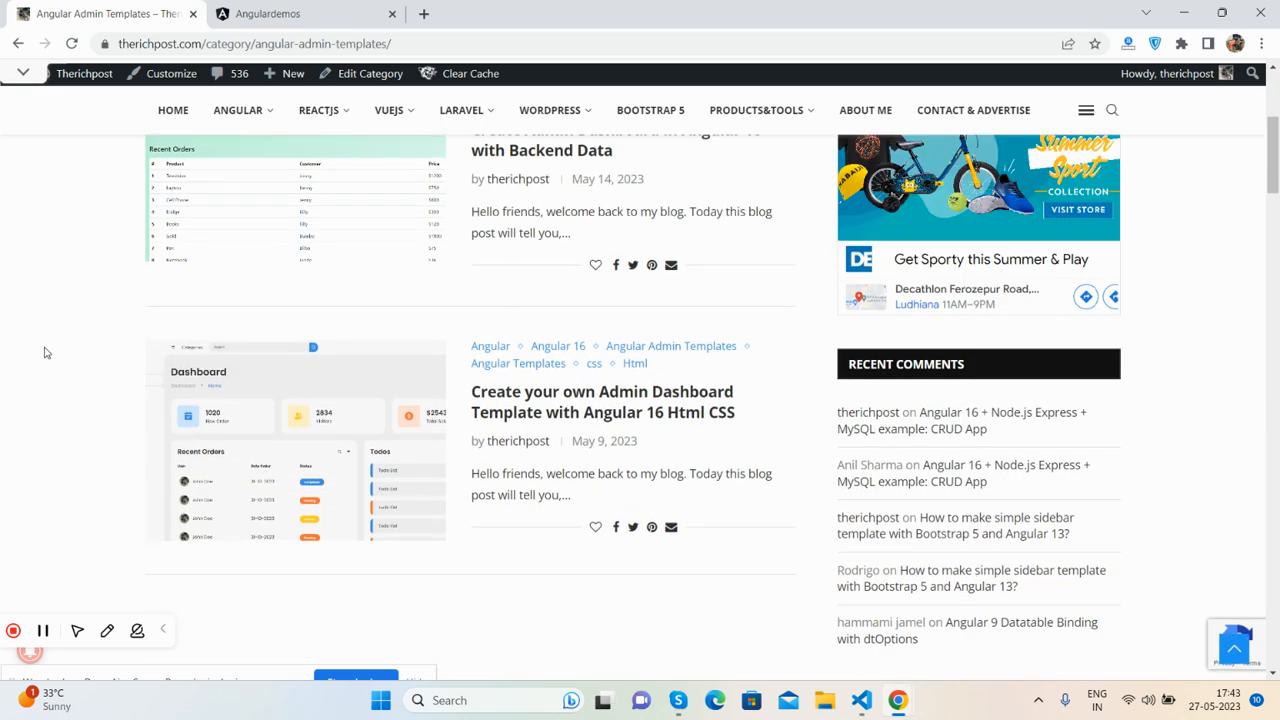
pyautogui.scroll(-3)
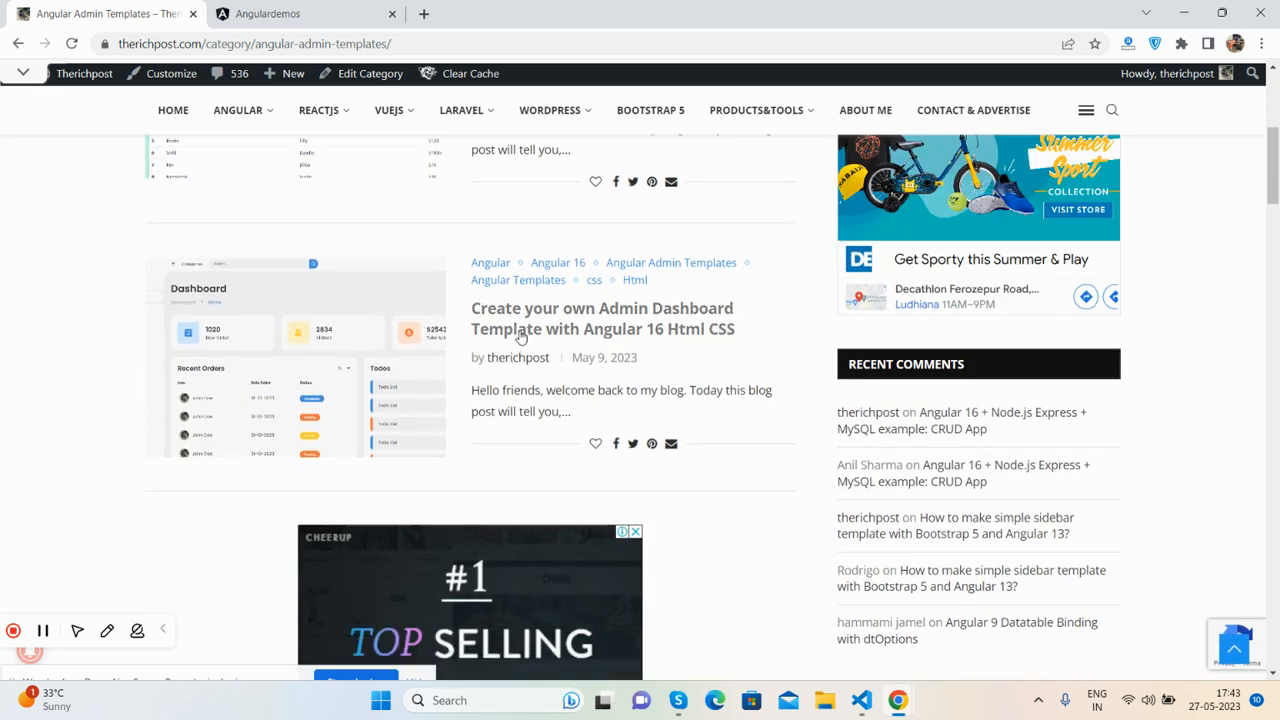
pyautogui.click(600, 318)
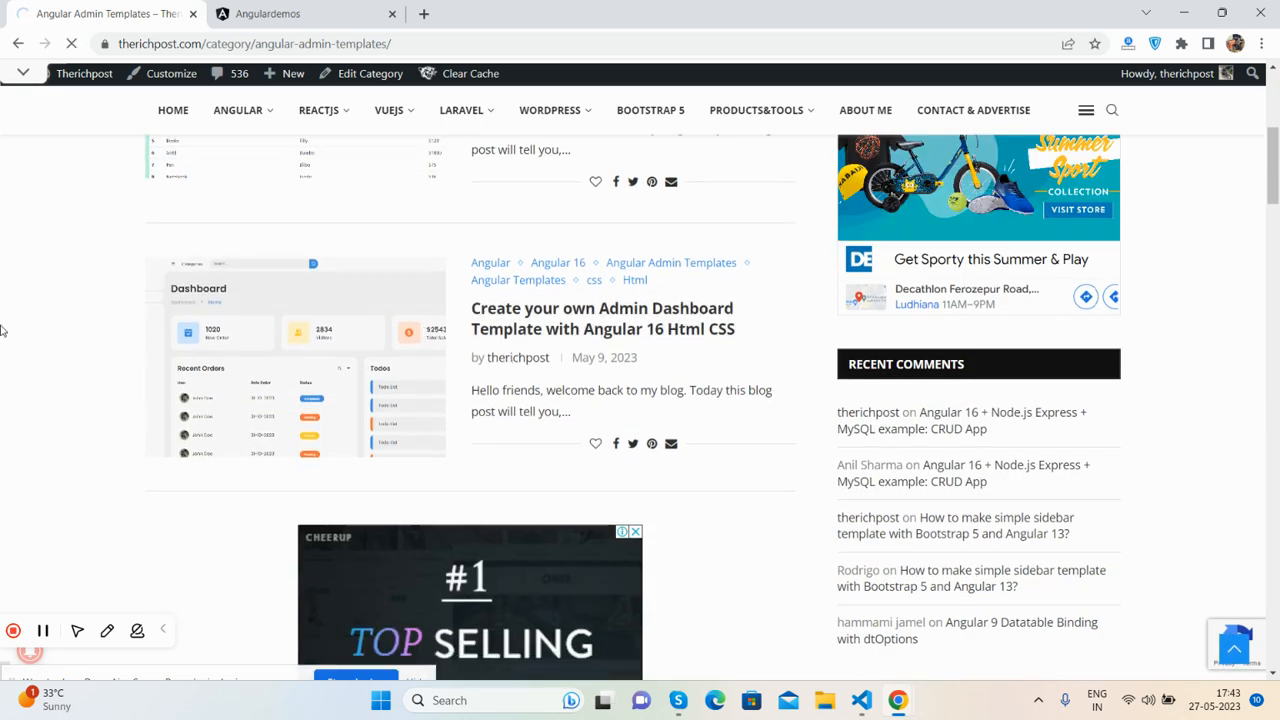
# Open the post's embedded tutorial video on YouTube, visit the Therichpost channel, then close the YouTube tab.
pyautogui.click(602, 318)
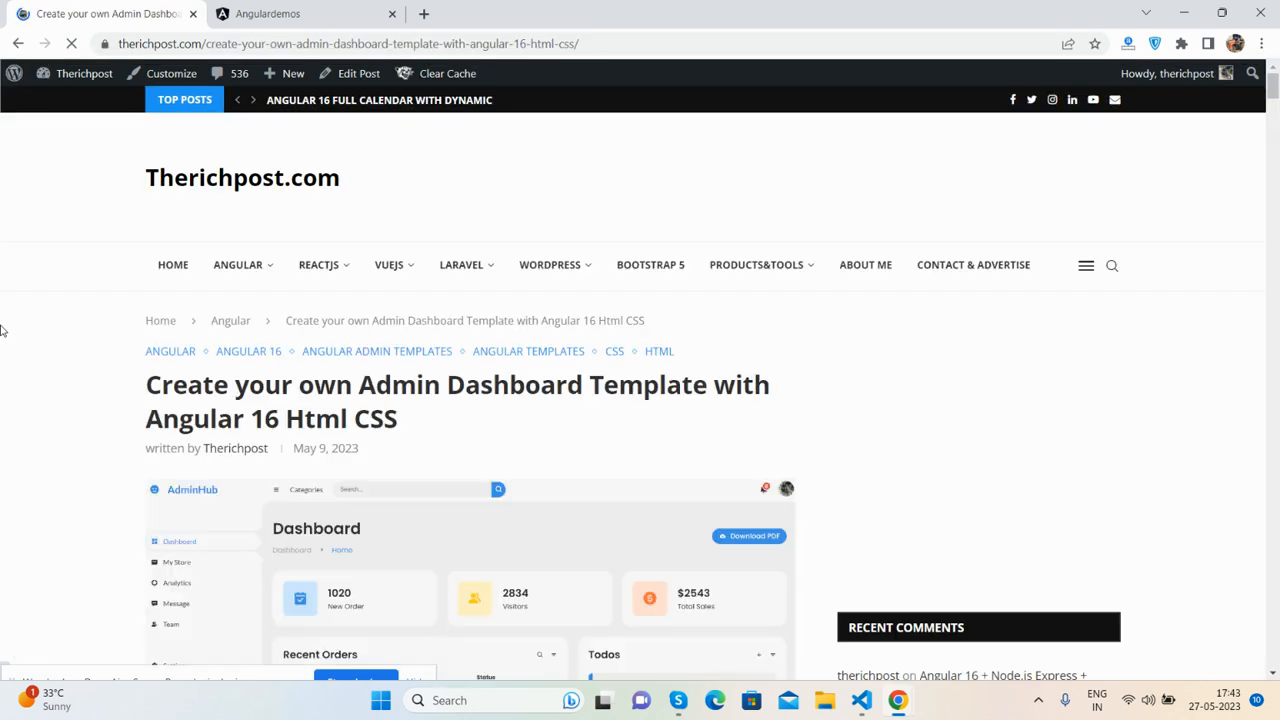
pyautogui.scroll(-3)
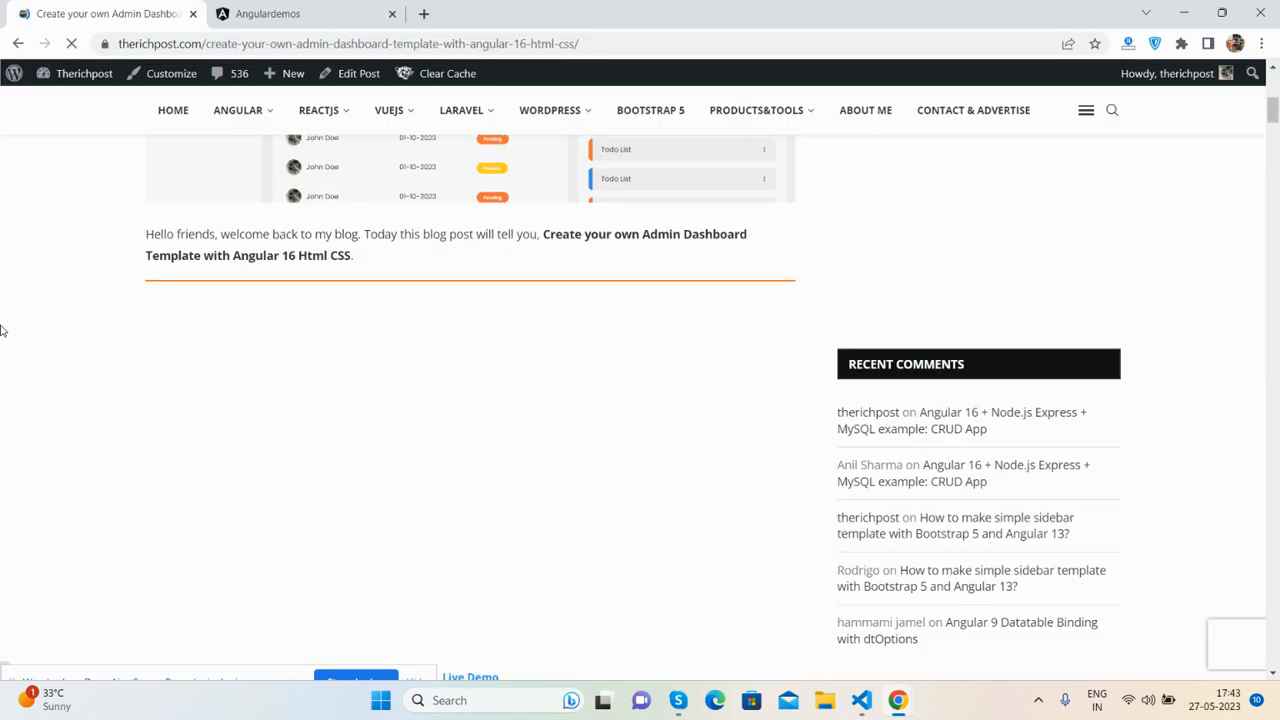
pyautogui.scroll(3)
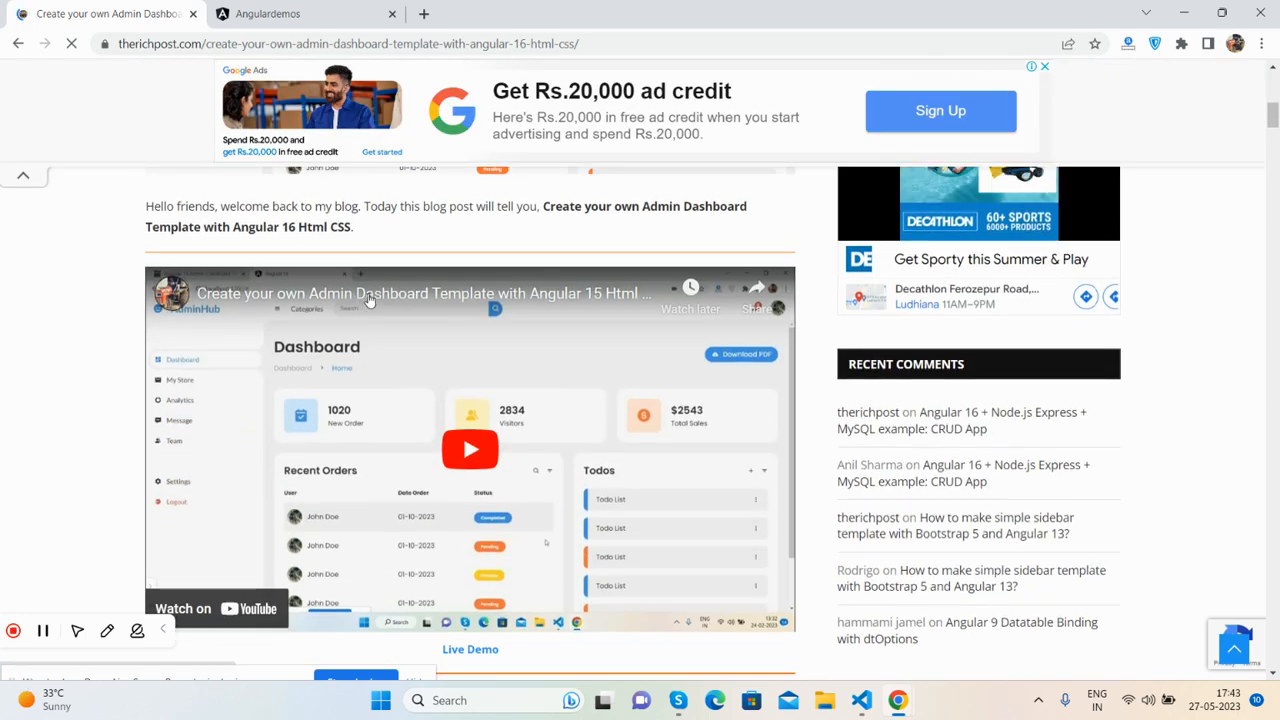
pyautogui.click(470, 448)
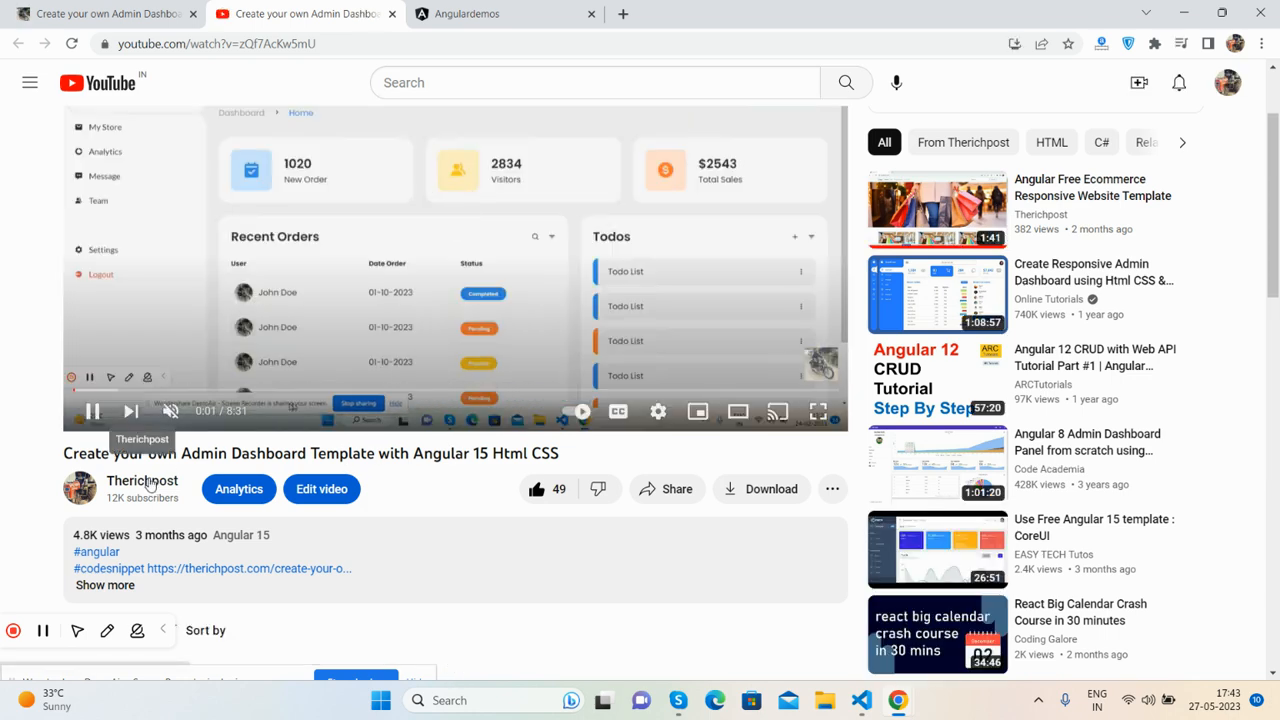
pyautogui.click(142, 480)
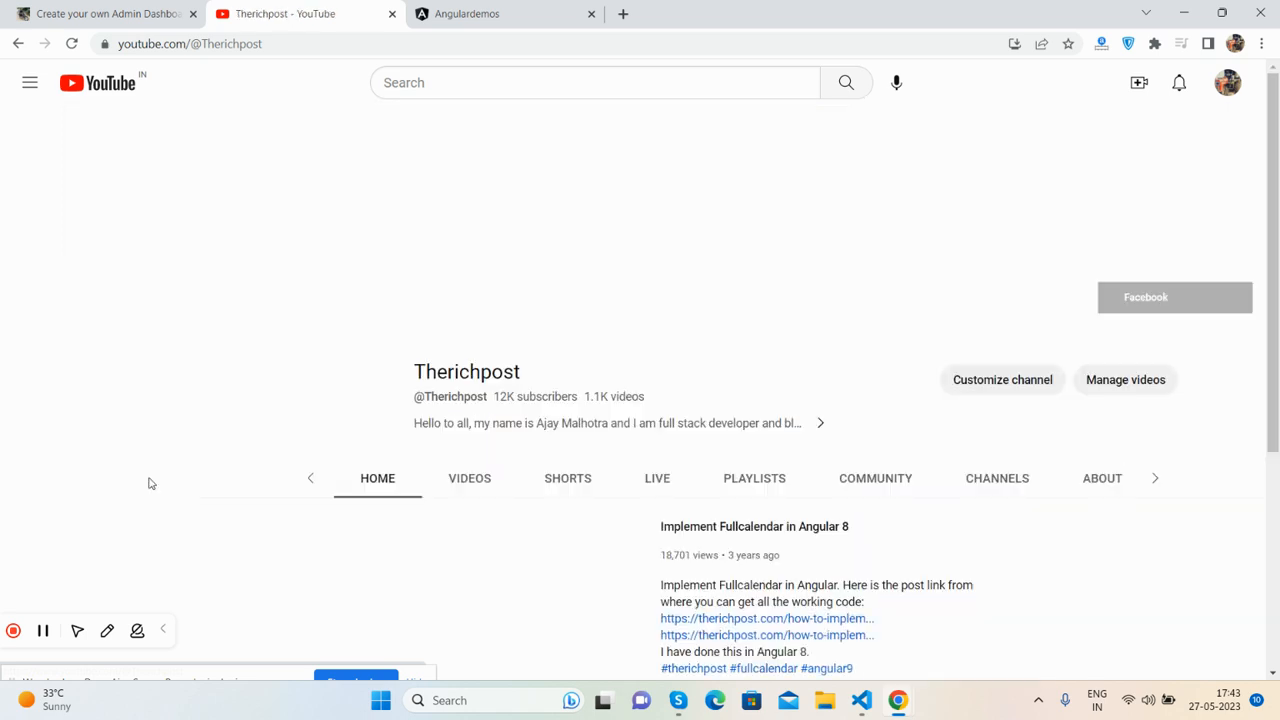
pyautogui.click(28, 82)
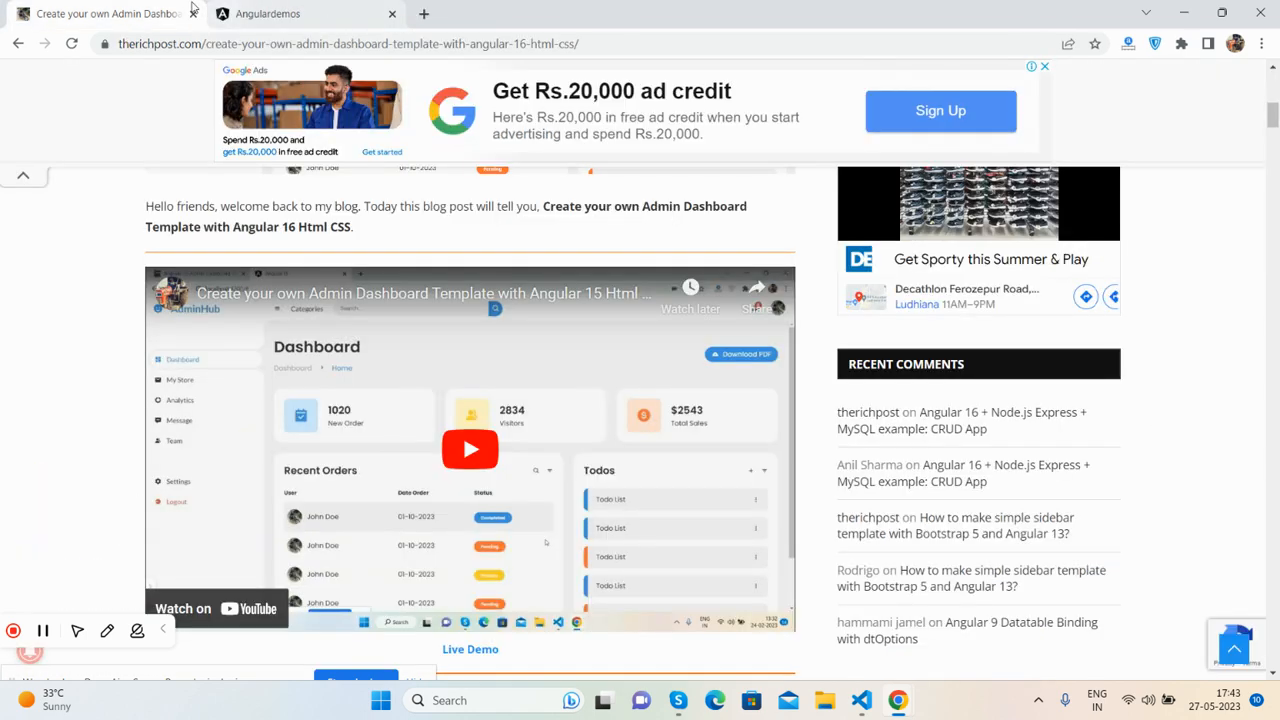
# Switch to the Angulardemos tab showing the localhost:4200 dashboard home page.
pyautogui.scroll(3)
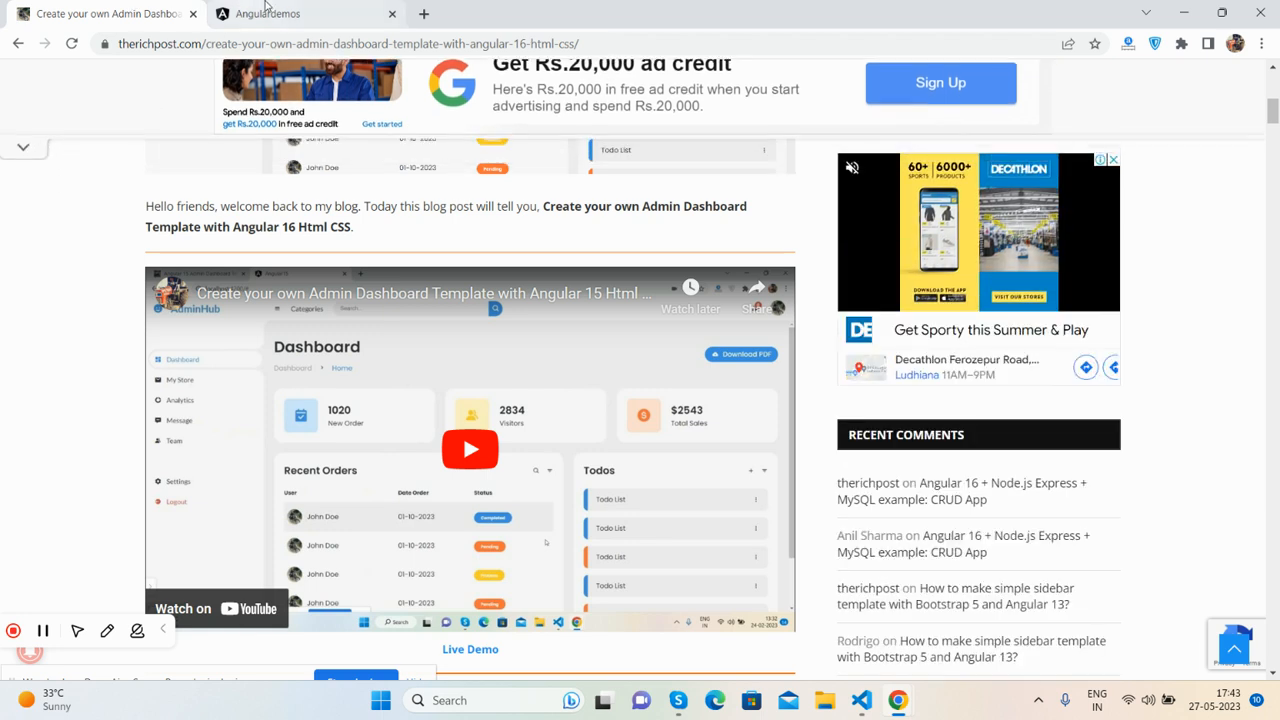
pyautogui.click(268, 12)
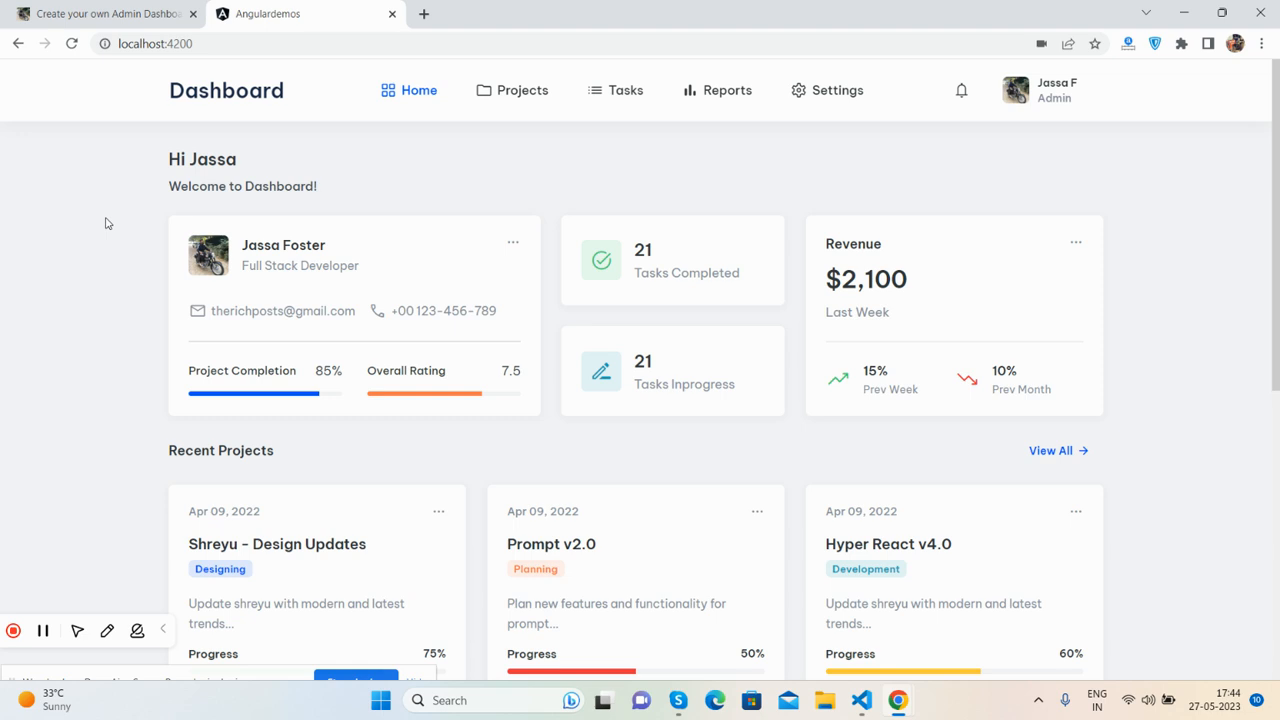
pyautogui.moveTo(90, 430)
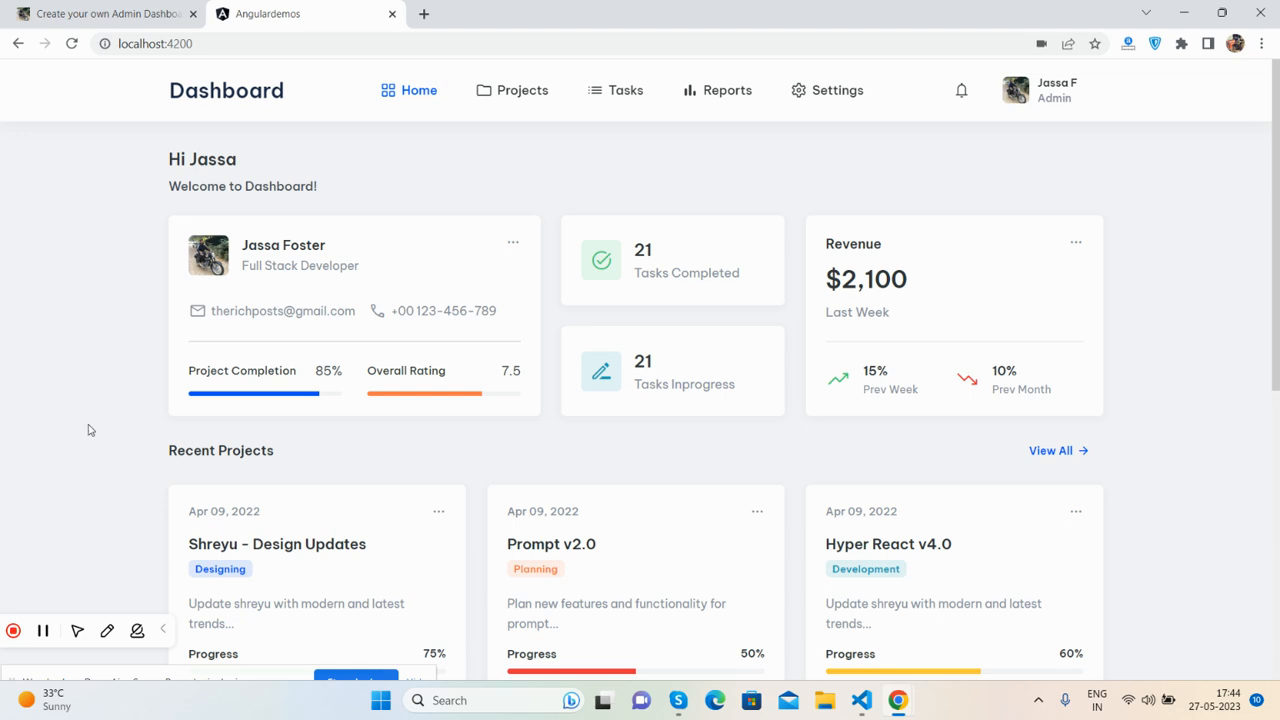